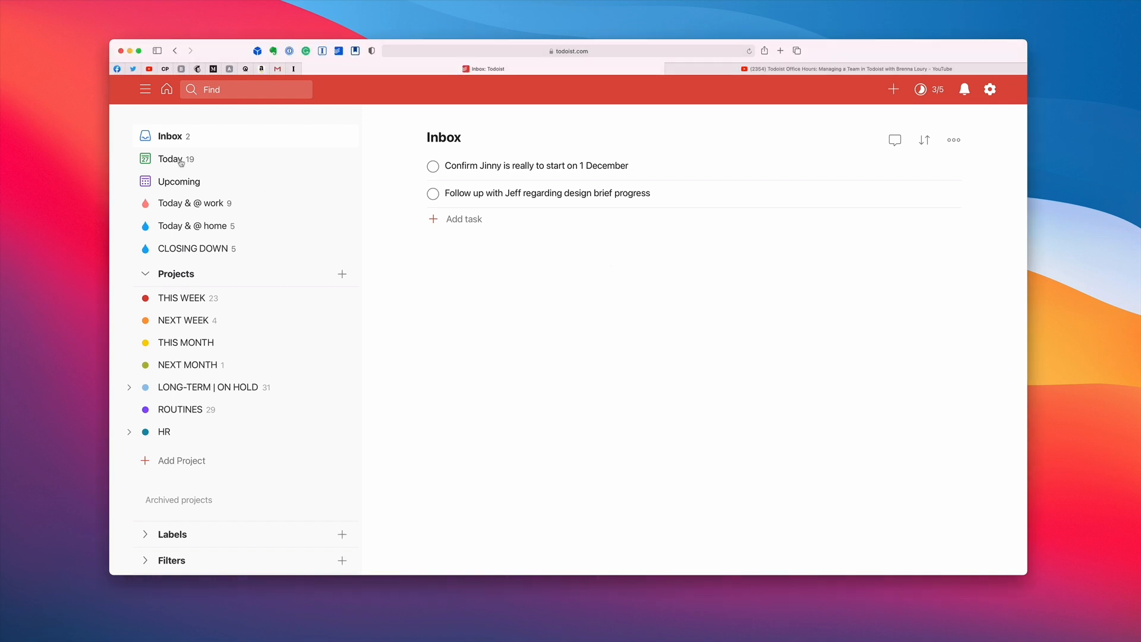
# Step: Show the Today list of 19 tasks for Fri 27 Nov and look through it
pyautogui.click(170, 158)
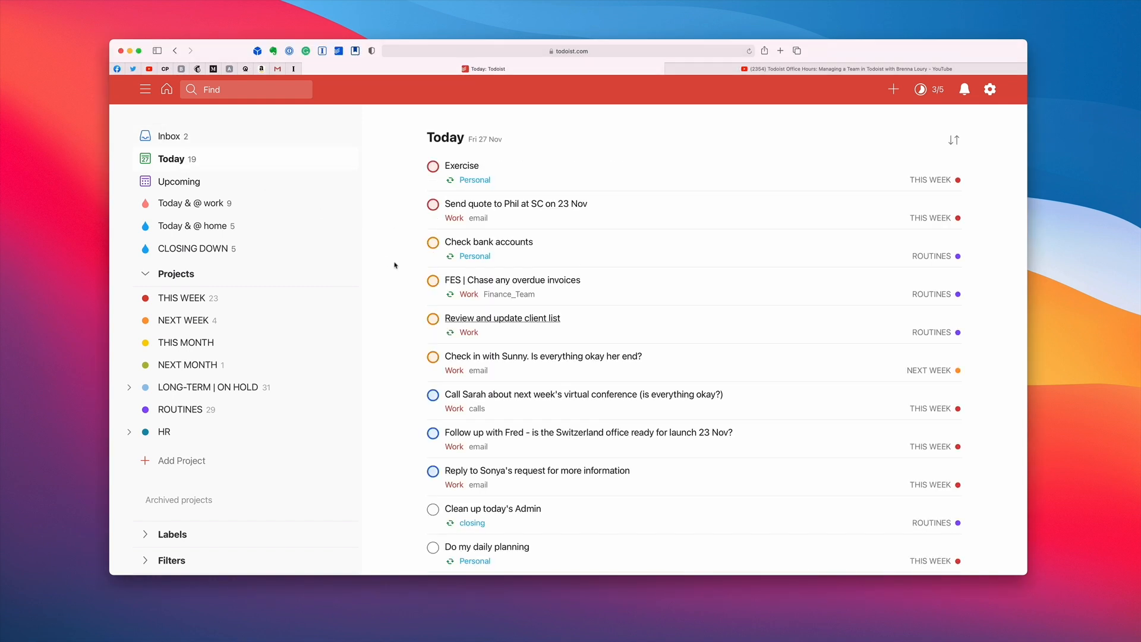
pyautogui.scroll(-3)
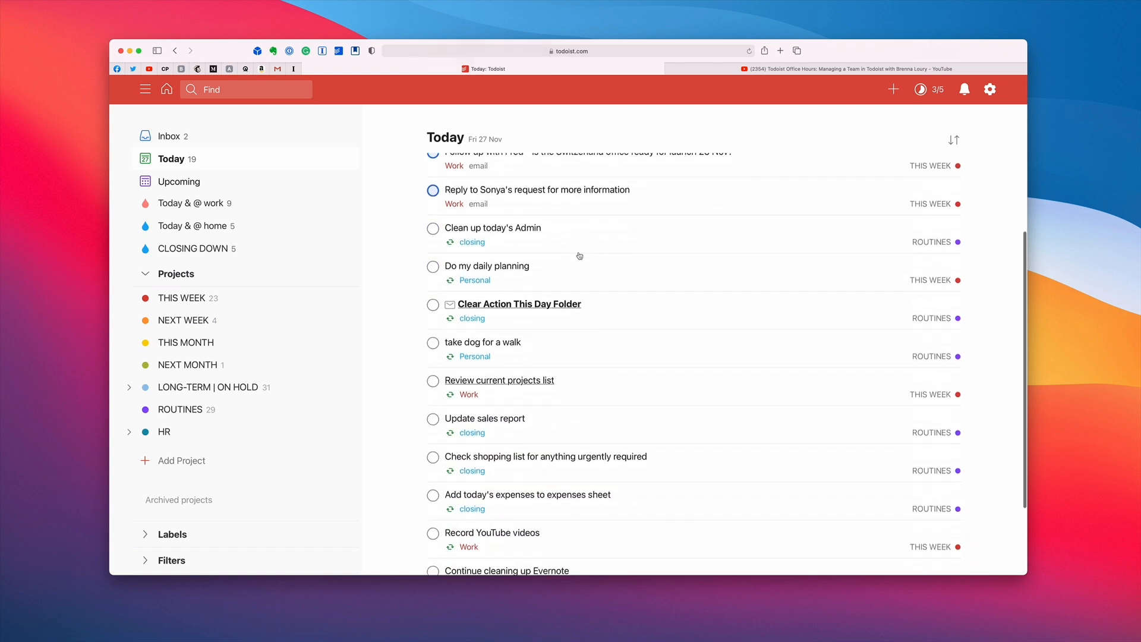
pyautogui.scroll(-3)
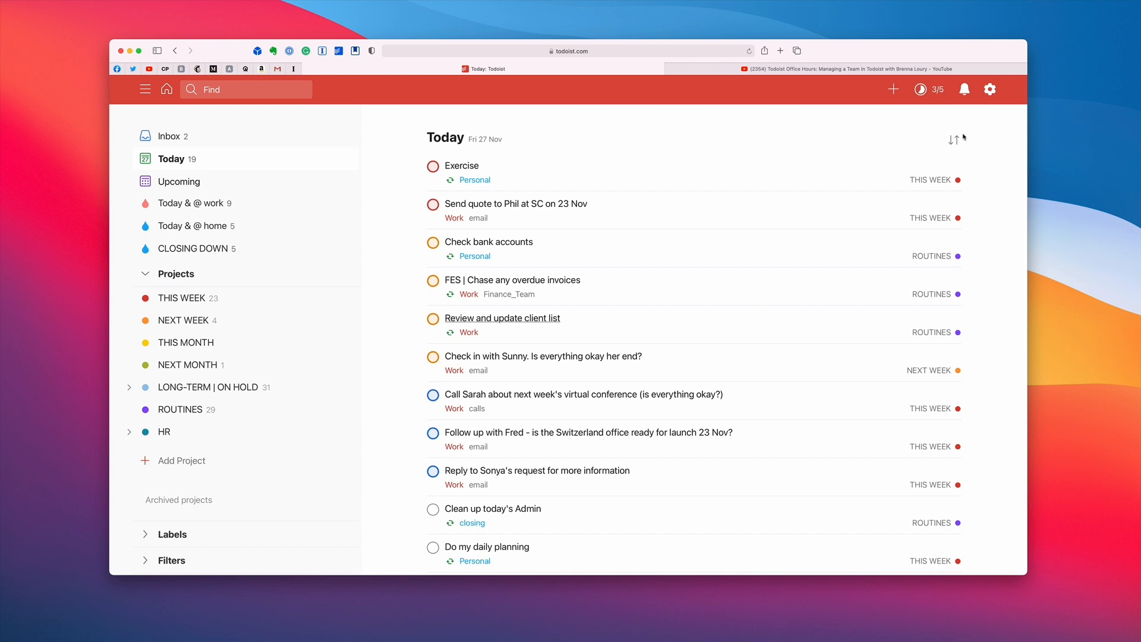
# Step: Apply a custom sort to Today: group by Label, sort by Priority ascending
pyautogui.click(955, 139)
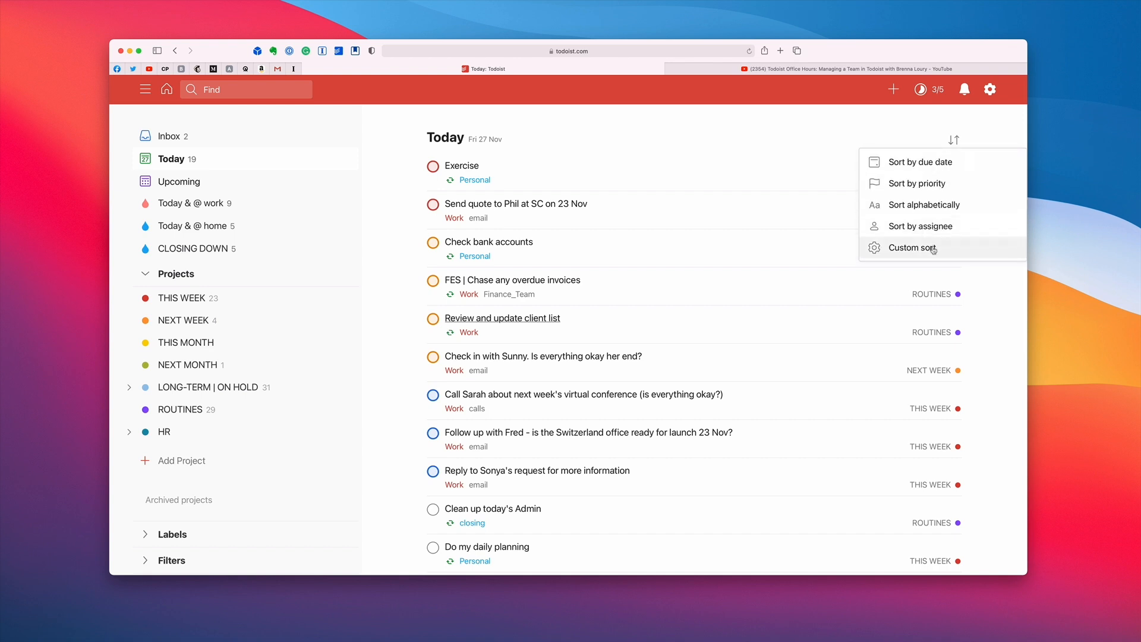
pyautogui.click(912, 248)
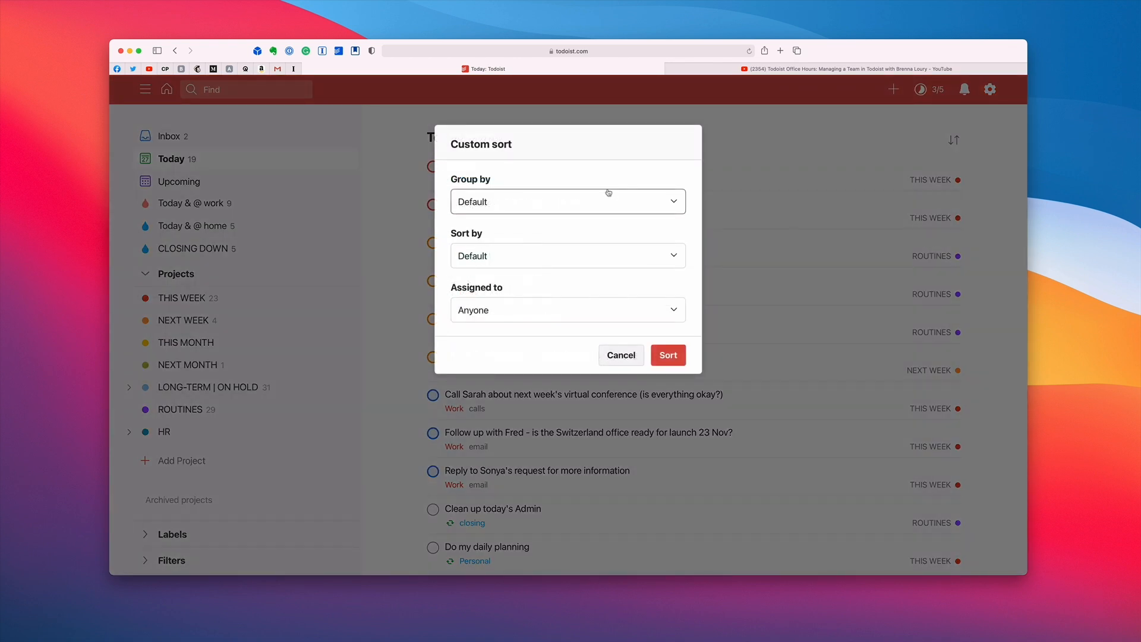
pyautogui.click(566, 202)
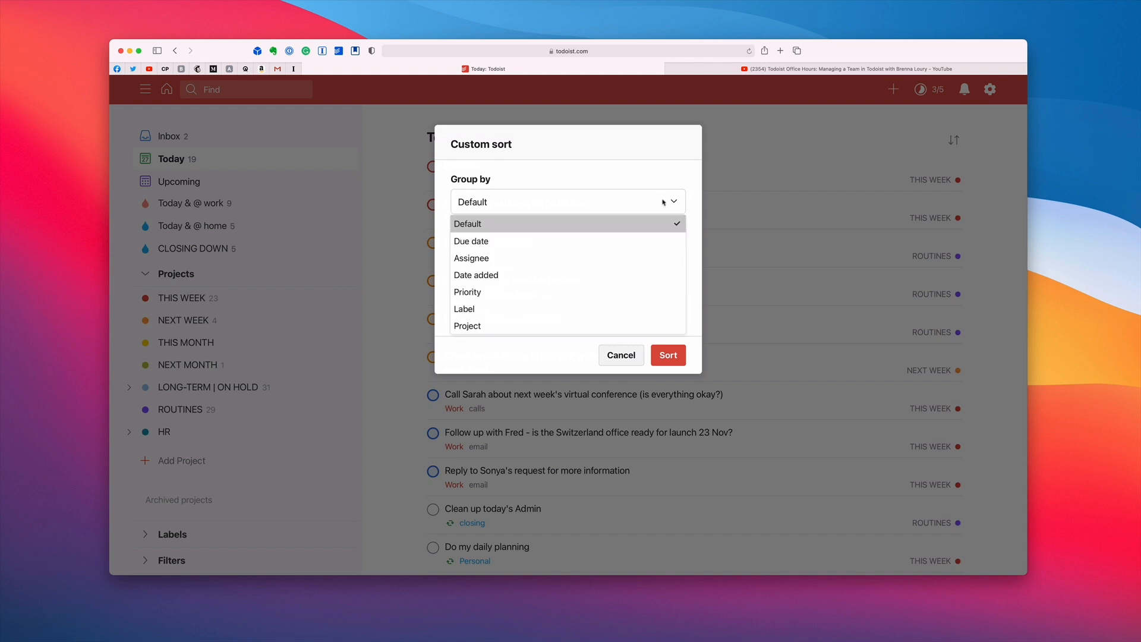
pyautogui.click(464, 309)
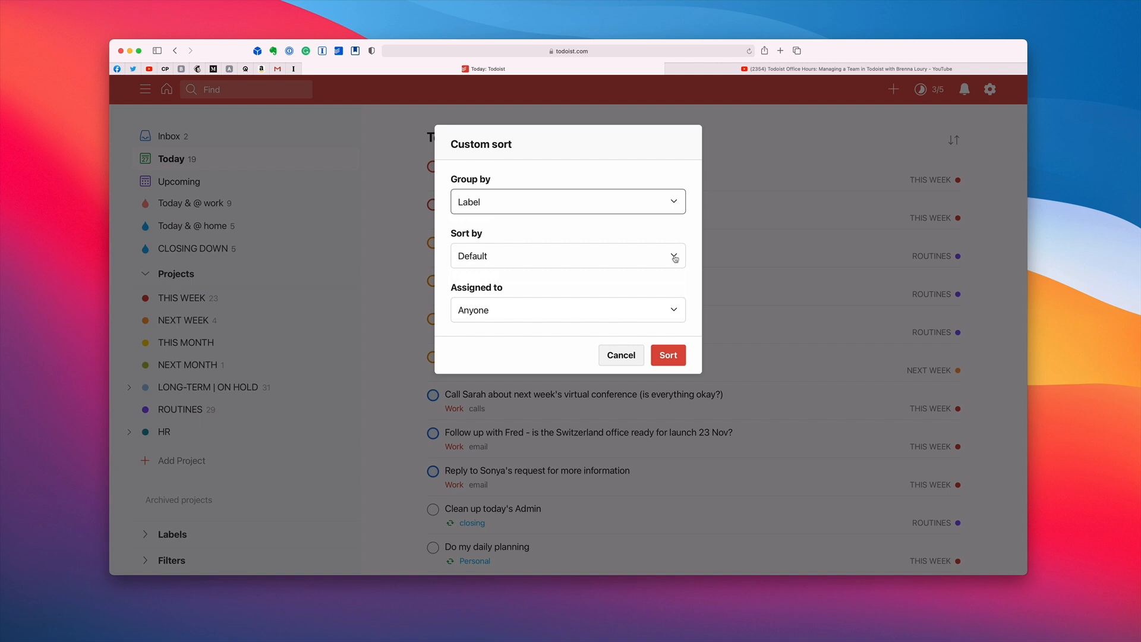
pyautogui.click(566, 256)
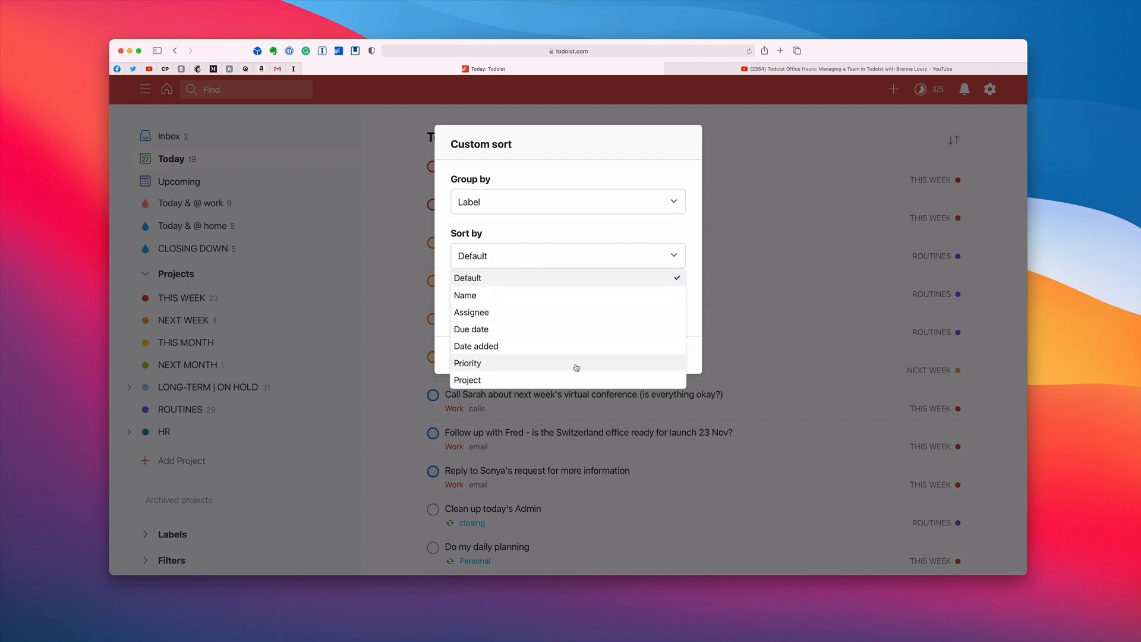
pyautogui.click(469, 362)
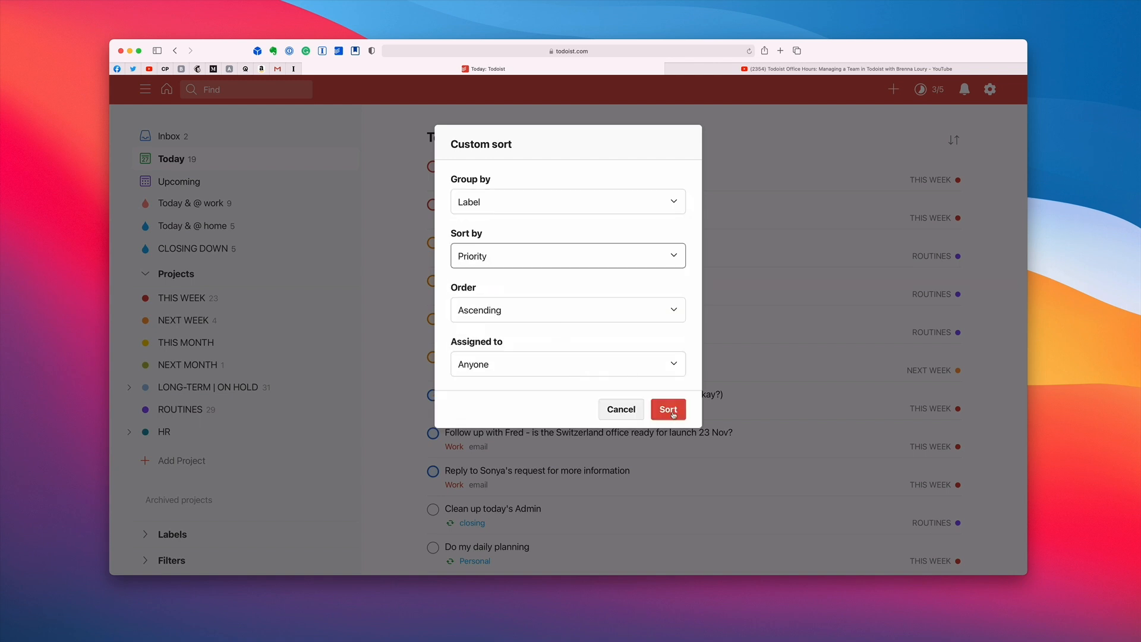
pyautogui.click(667, 407)
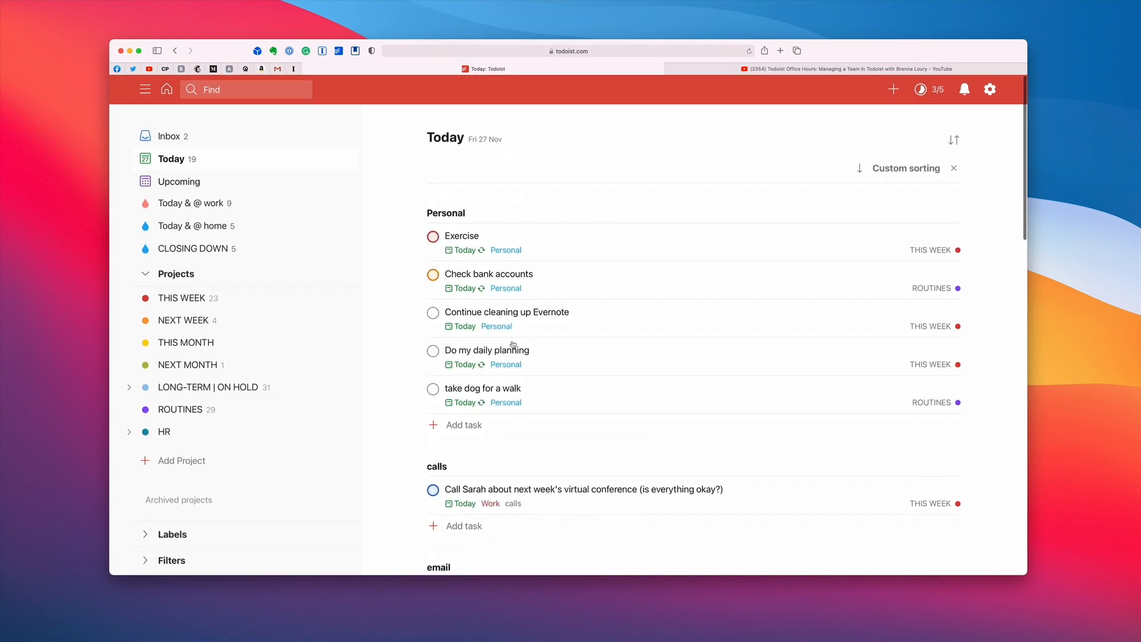
# Step: Clear the custom sorting so Today returns to default priority order, then reach the Filters section
pyautogui.scroll(-3)
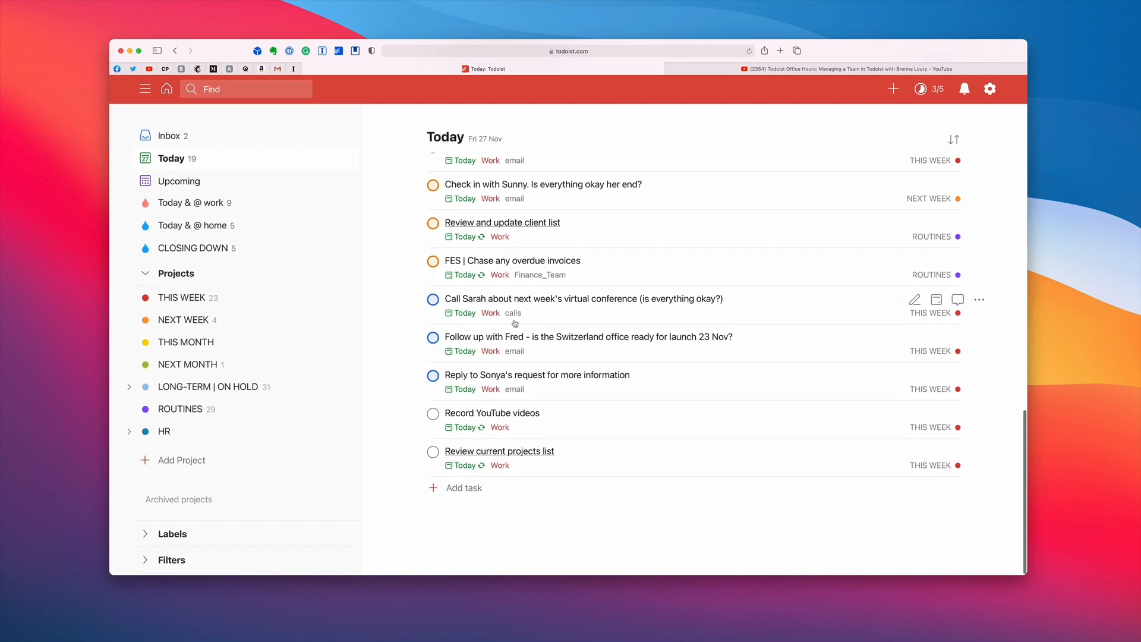
pyautogui.click(953, 140)
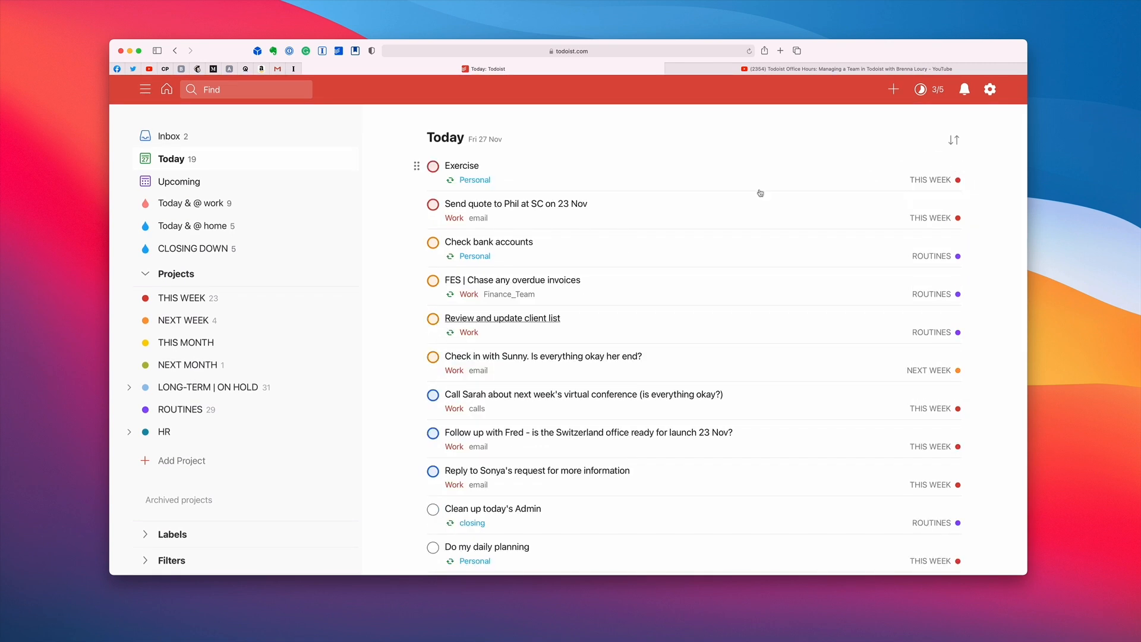
pyautogui.moveTo(634, 243)
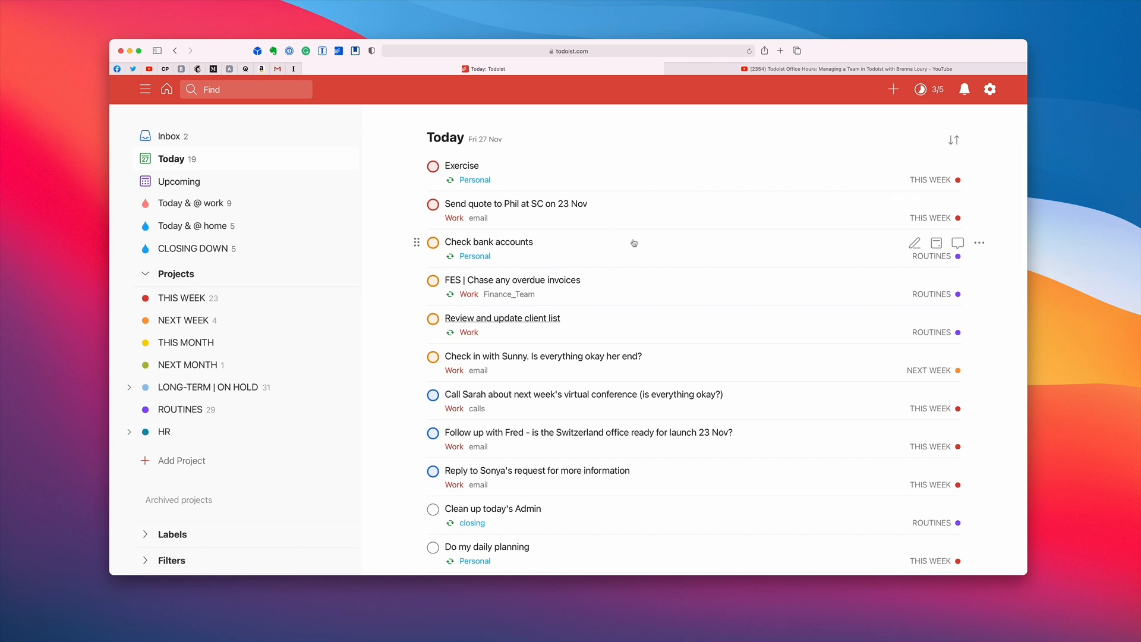
pyautogui.moveTo(109, 207)
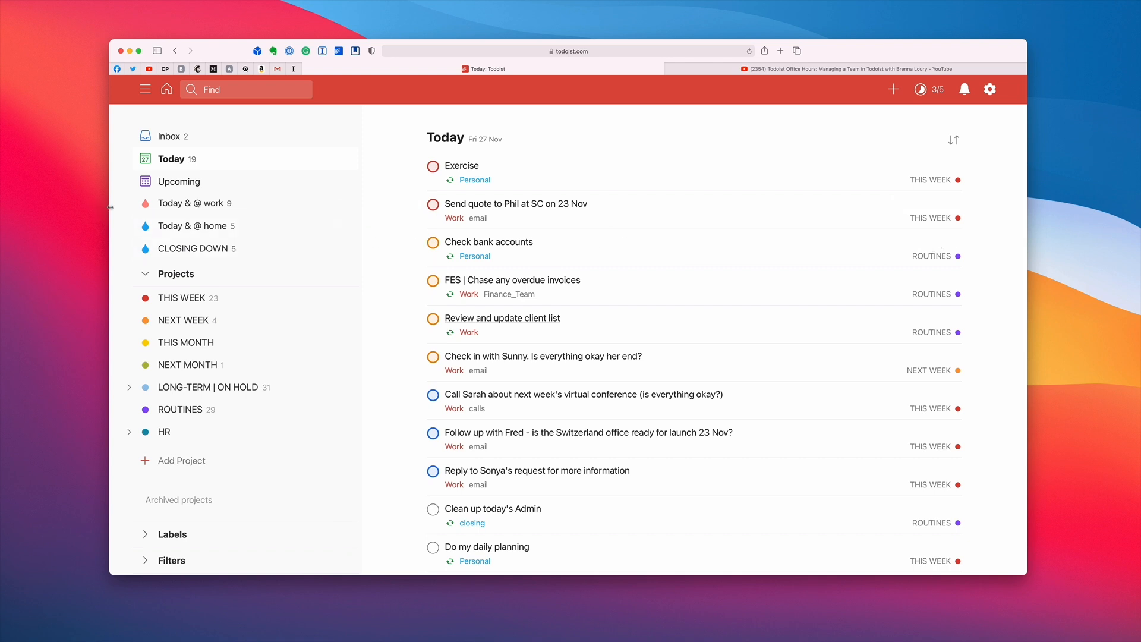
pyautogui.moveTo(370, 225)
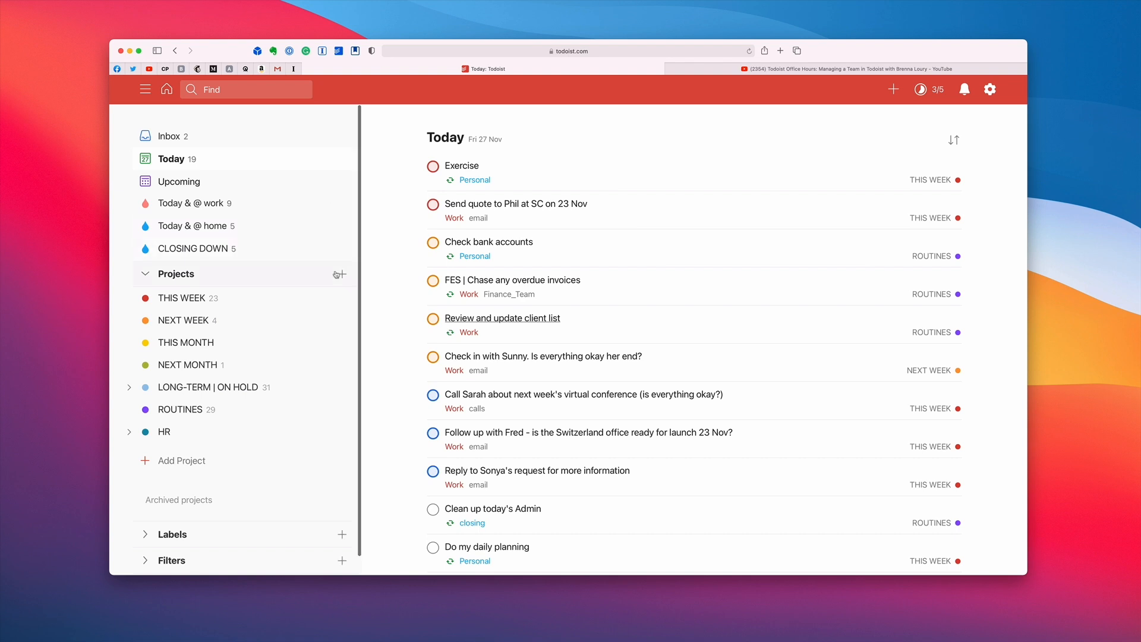
pyautogui.scroll(-3)
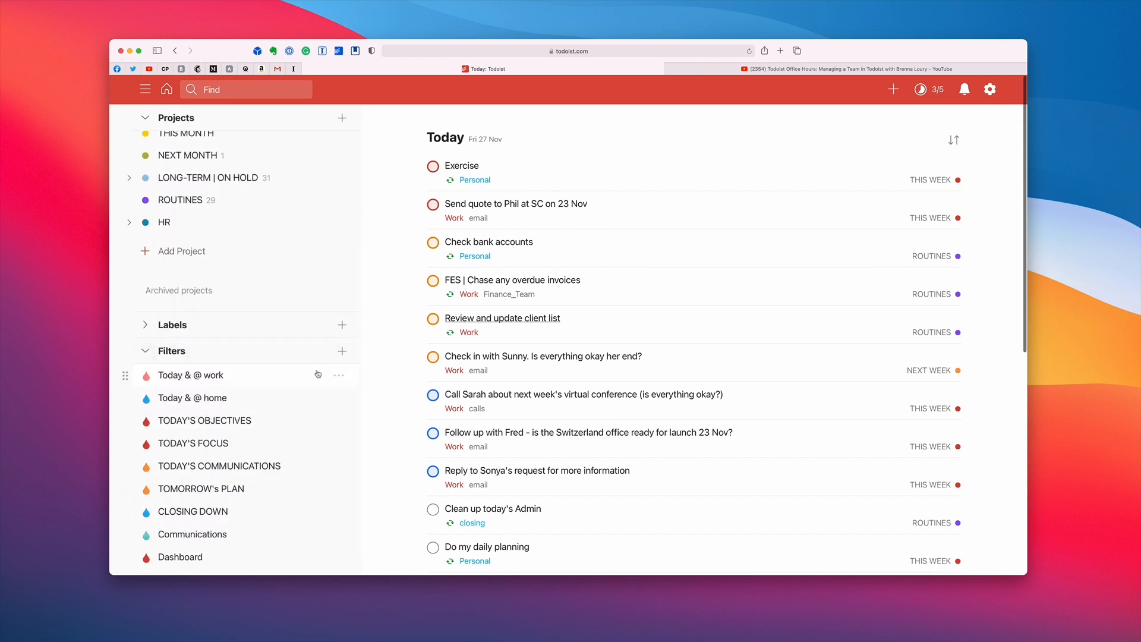
pyautogui.click(337, 374)
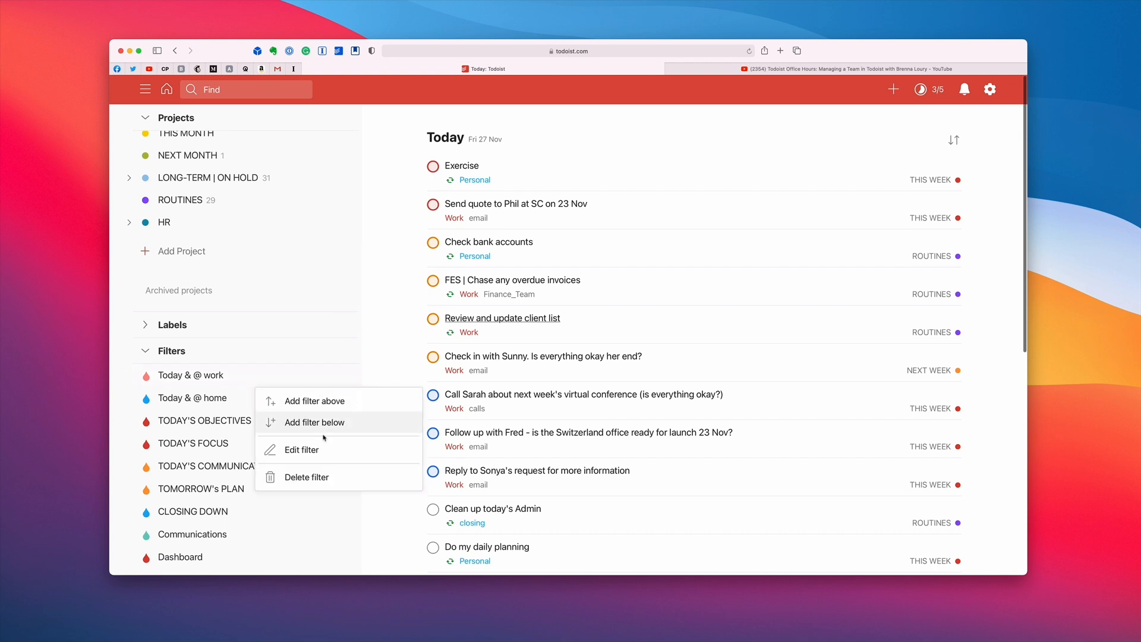
pyautogui.click(300, 449)
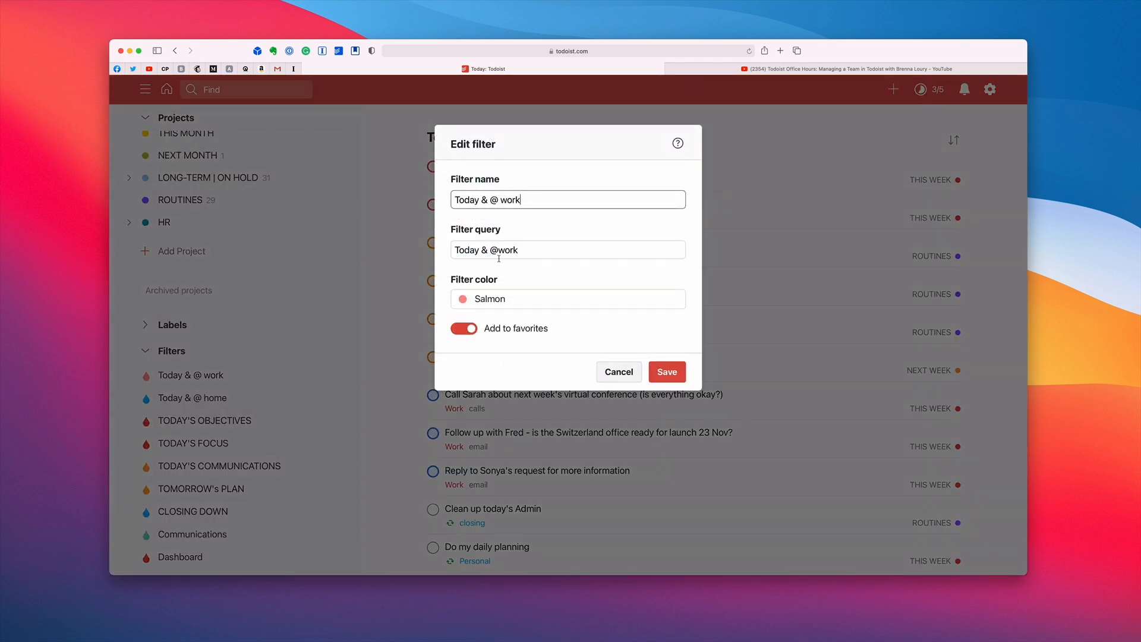
pyautogui.click(567, 249)
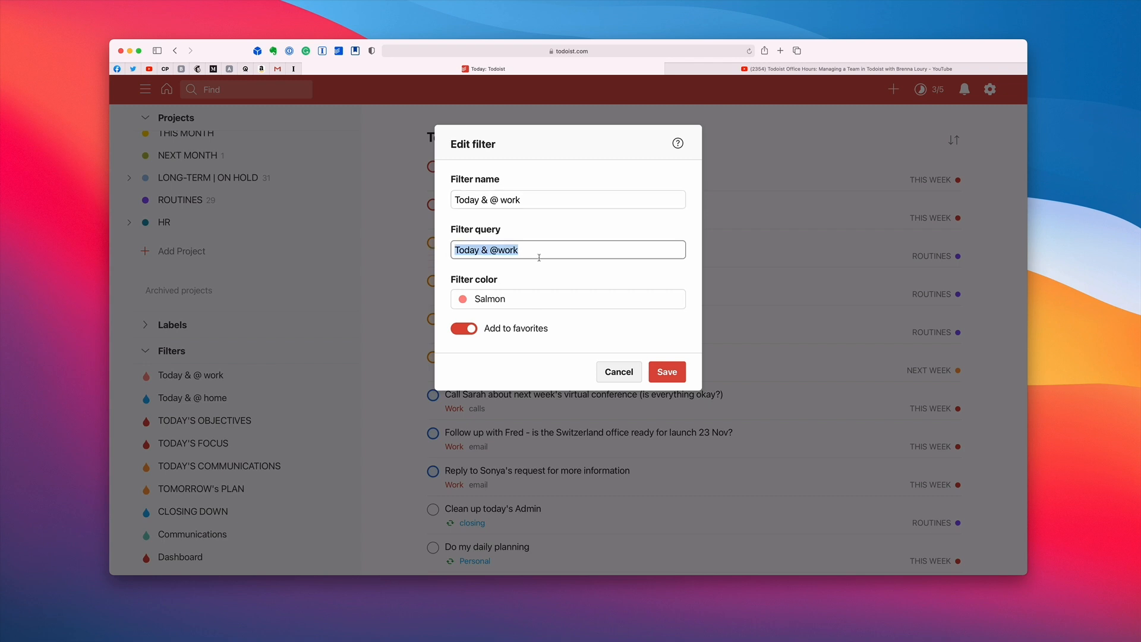
pyautogui.click(618, 372)
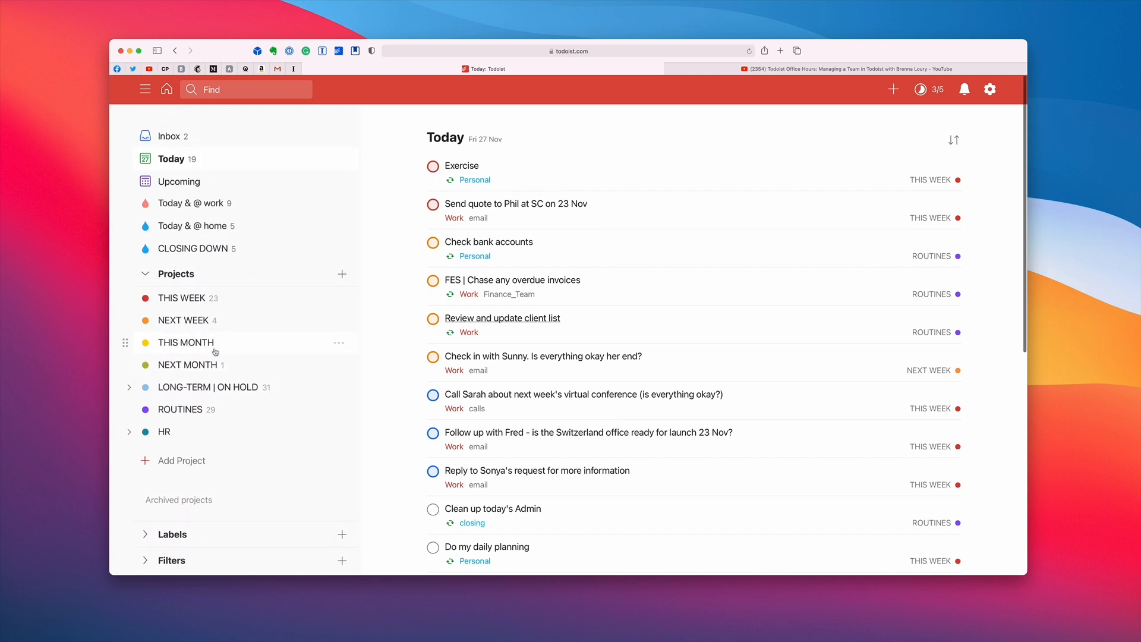
pyautogui.moveTo(371, 294)
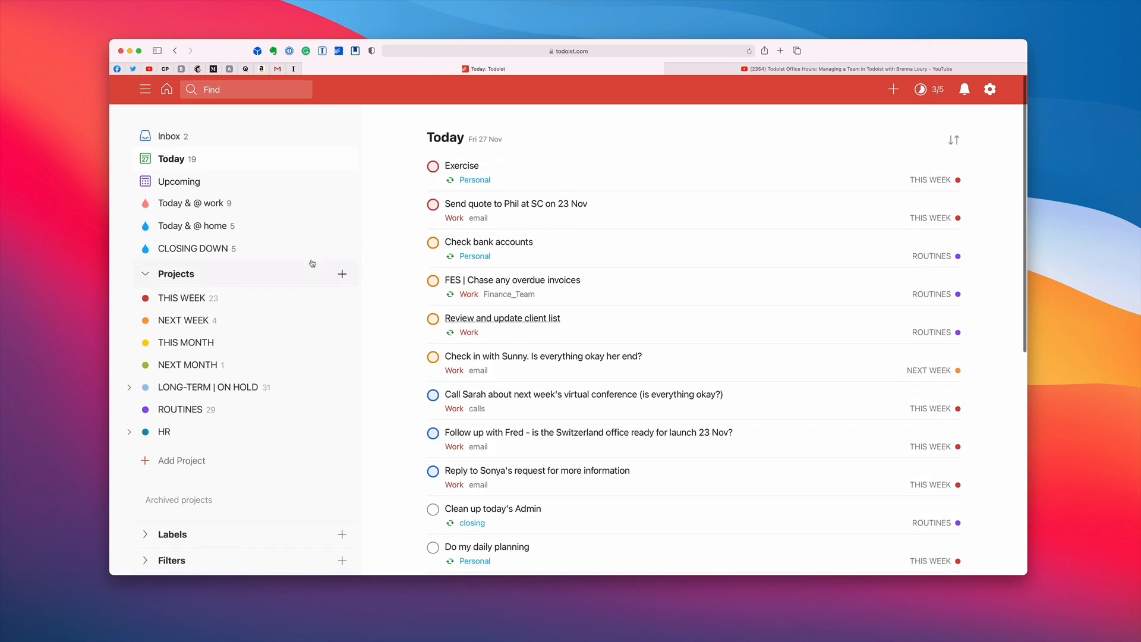
# Step: Show the 'Today & @ work' filter listing nine work-tagged tasks due Fri 27 Nov
pyautogui.click(194, 202)
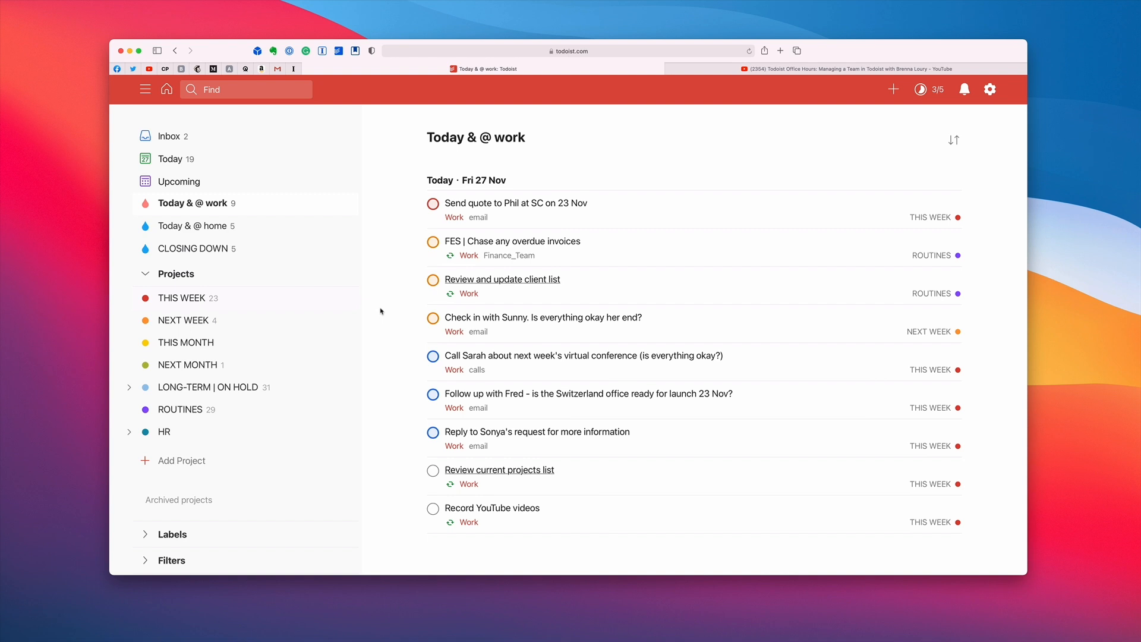
pyautogui.moveTo(399, 380)
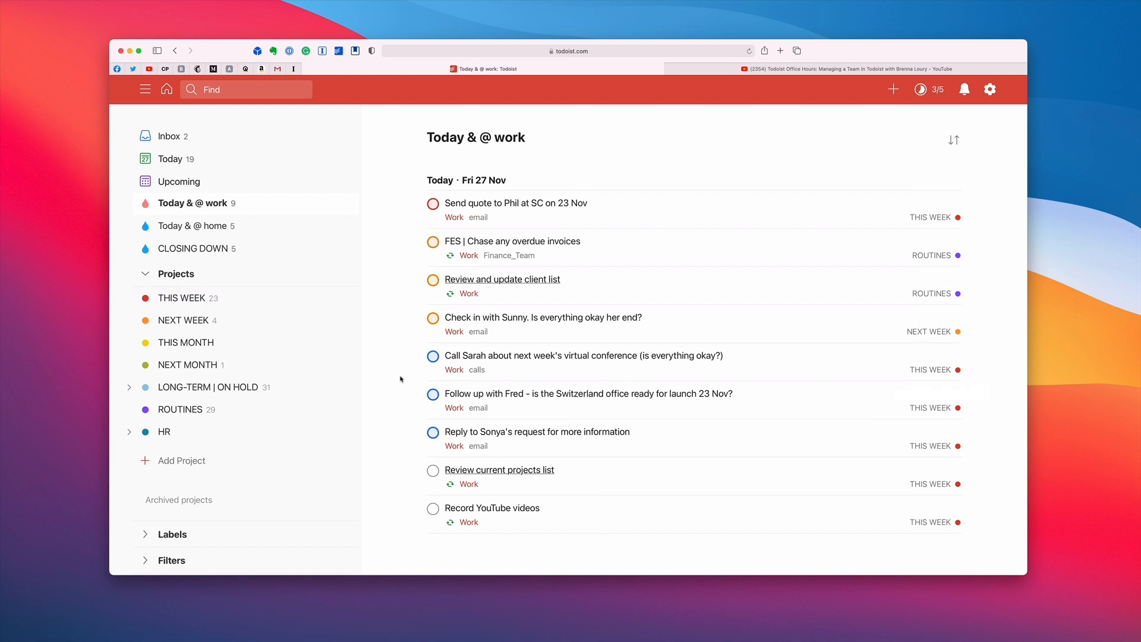
pyautogui.moveTo(398, 378)
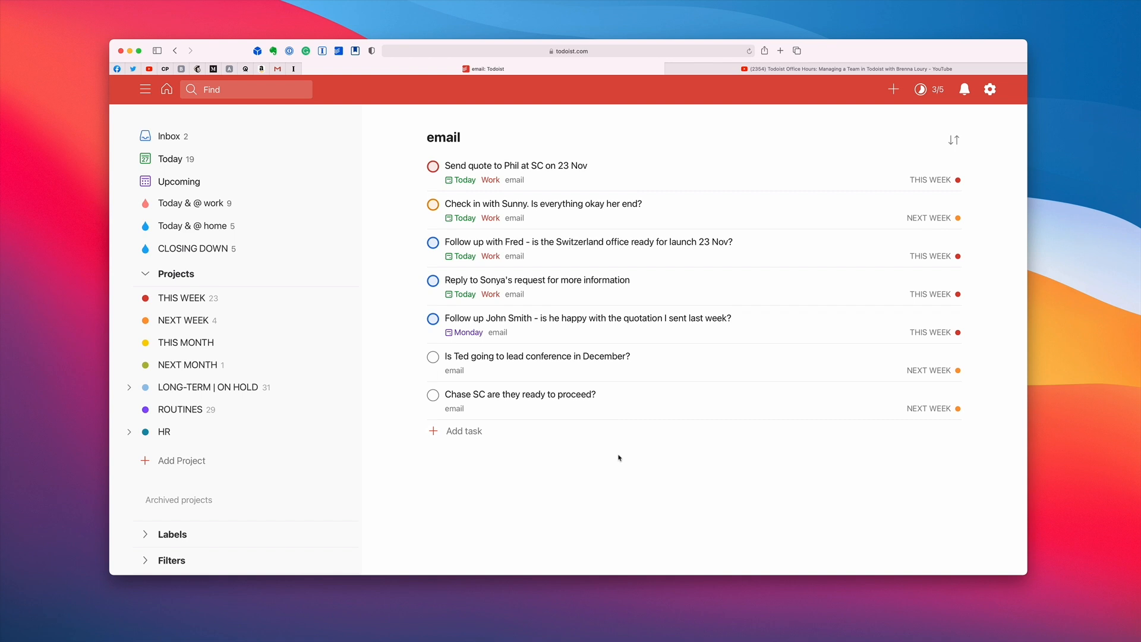
pyautogui.click(244, 89)
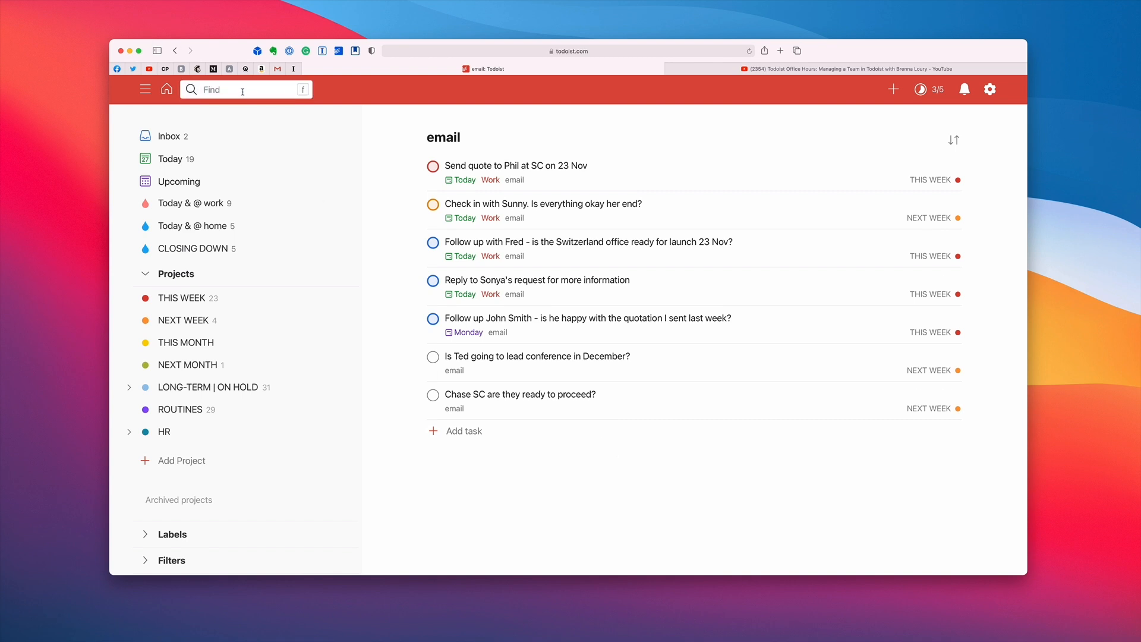
pyautogui.write('today & @calls')
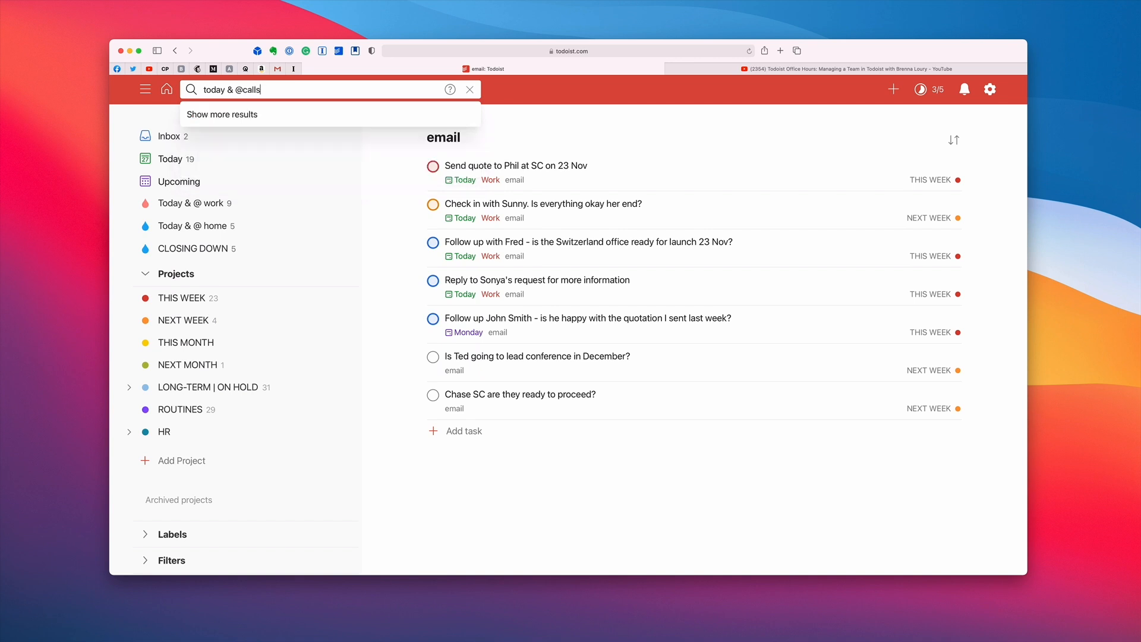
pyautogui.click(221, 115)
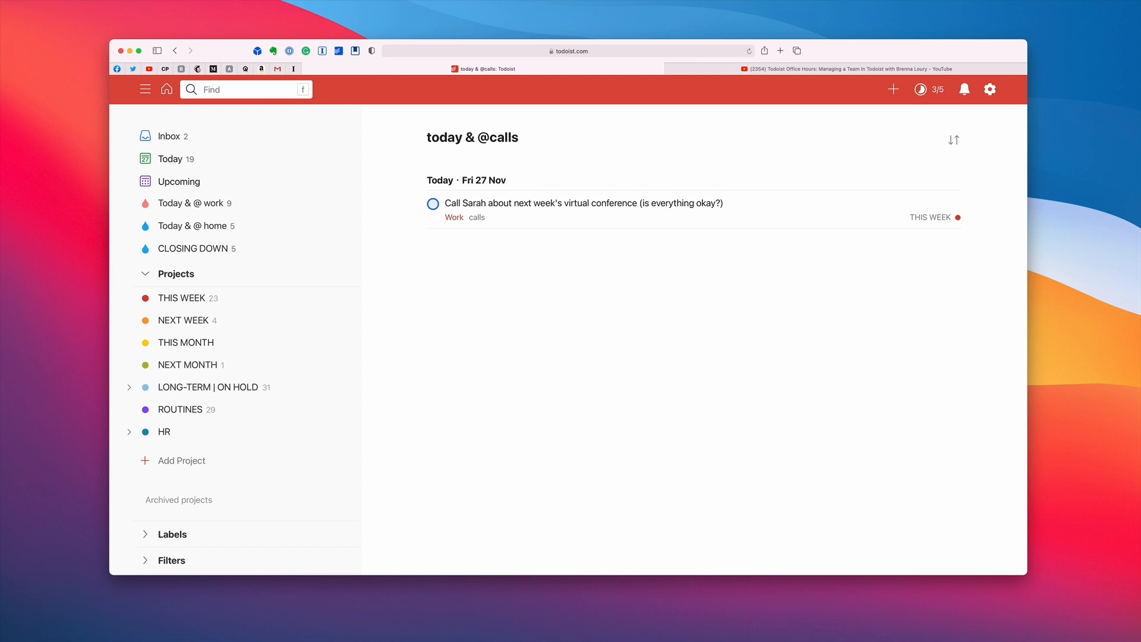
pyautogui.click(246, 89)
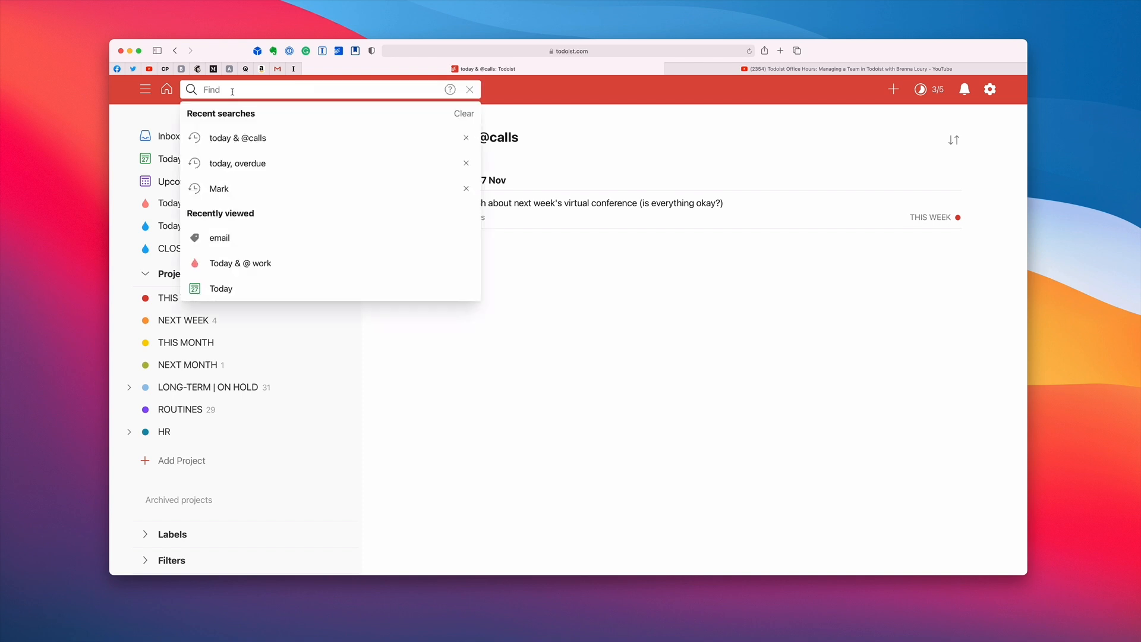
pyautogui.write('troday')
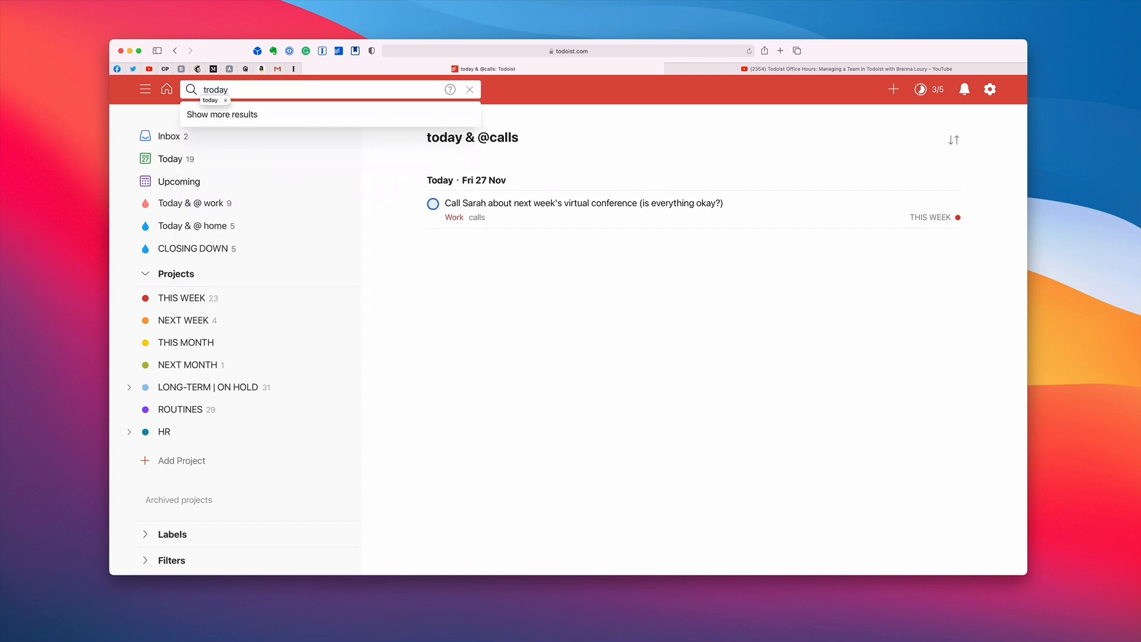
pyautogui.write('to')
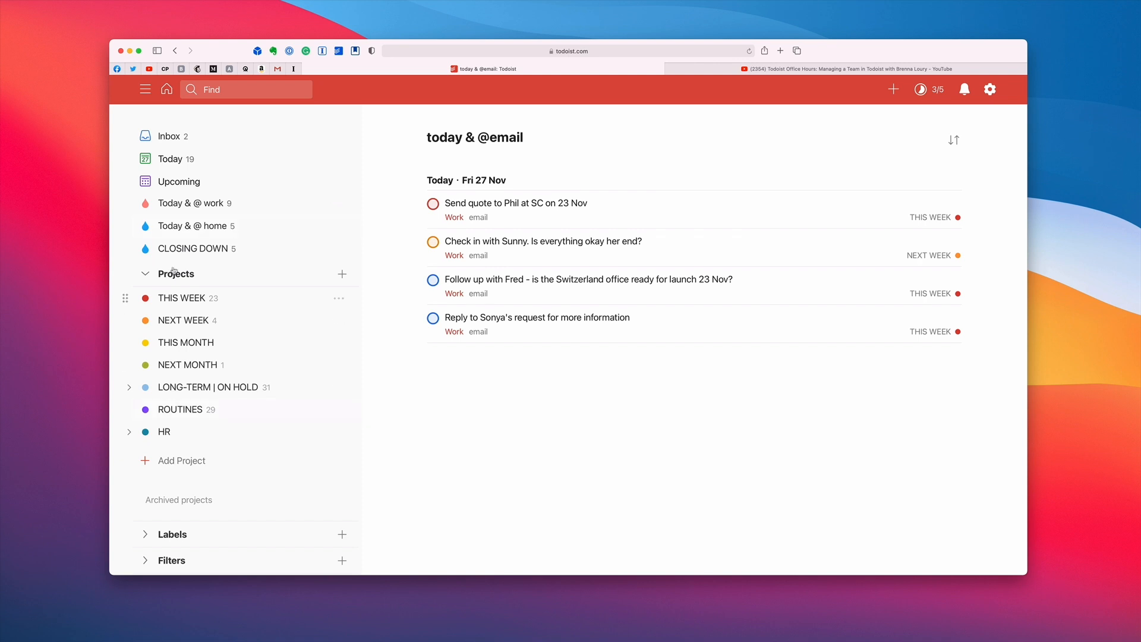
pyautogui.moveTo(245, 260)
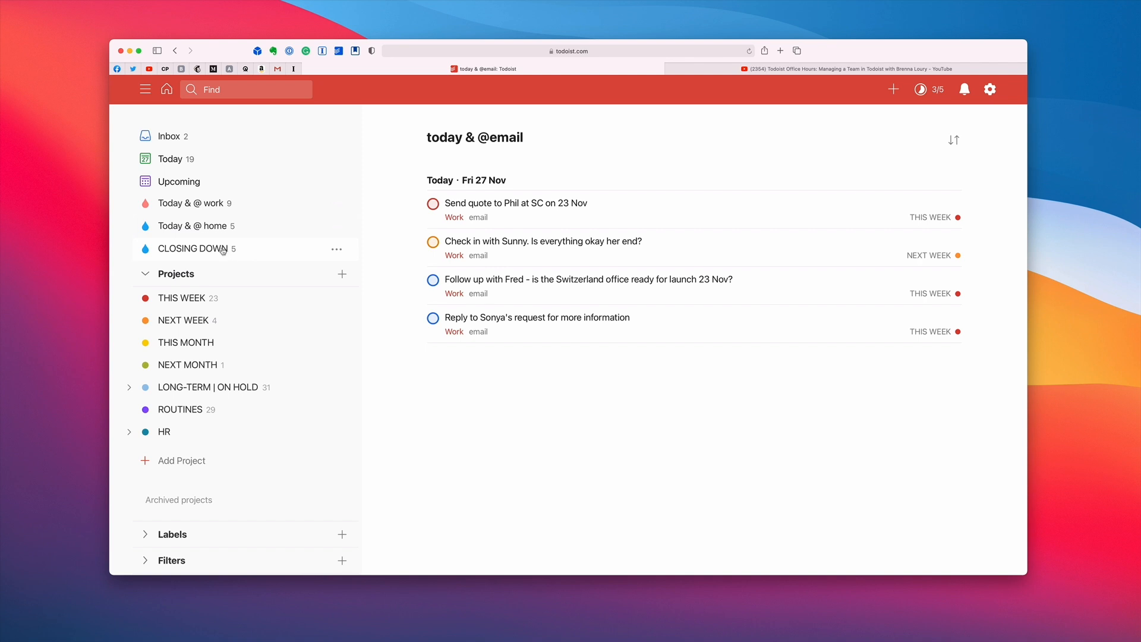
pyautogui.click(193, 202)
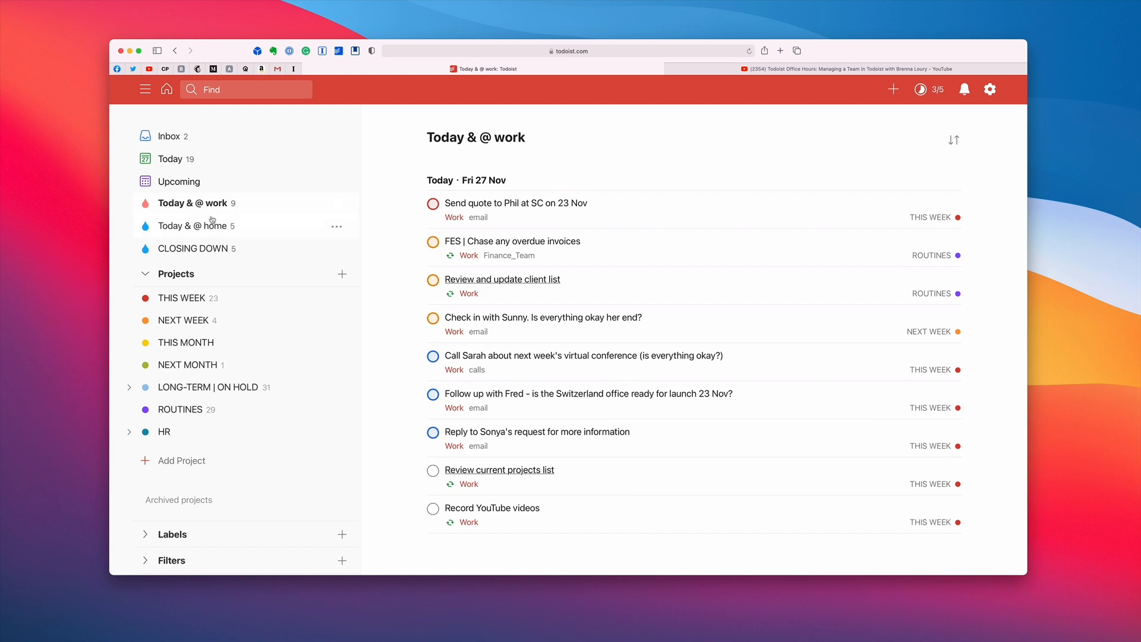
pyautogui.moveTo(212, 228)
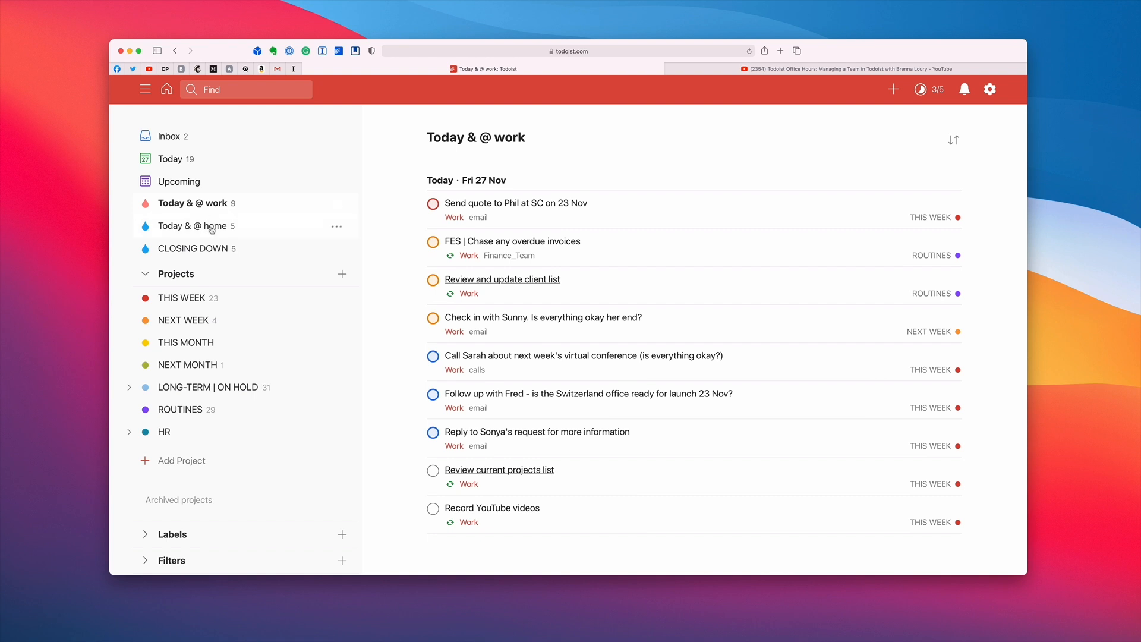
pyautogui.click(196, 226)
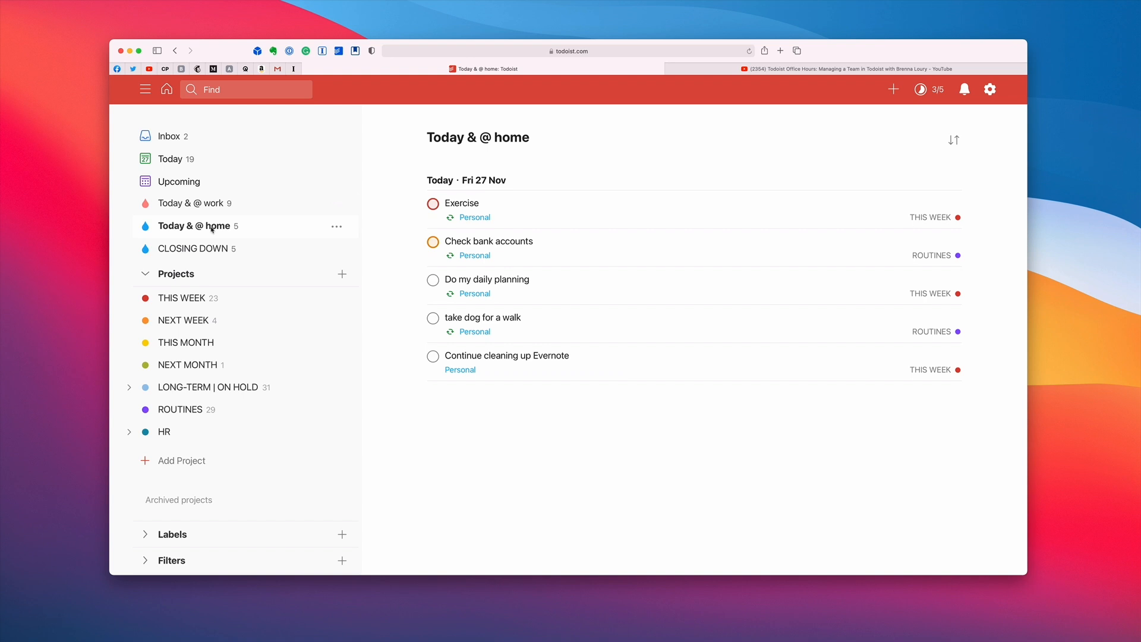
pyautogui.moveTo(197, 158)
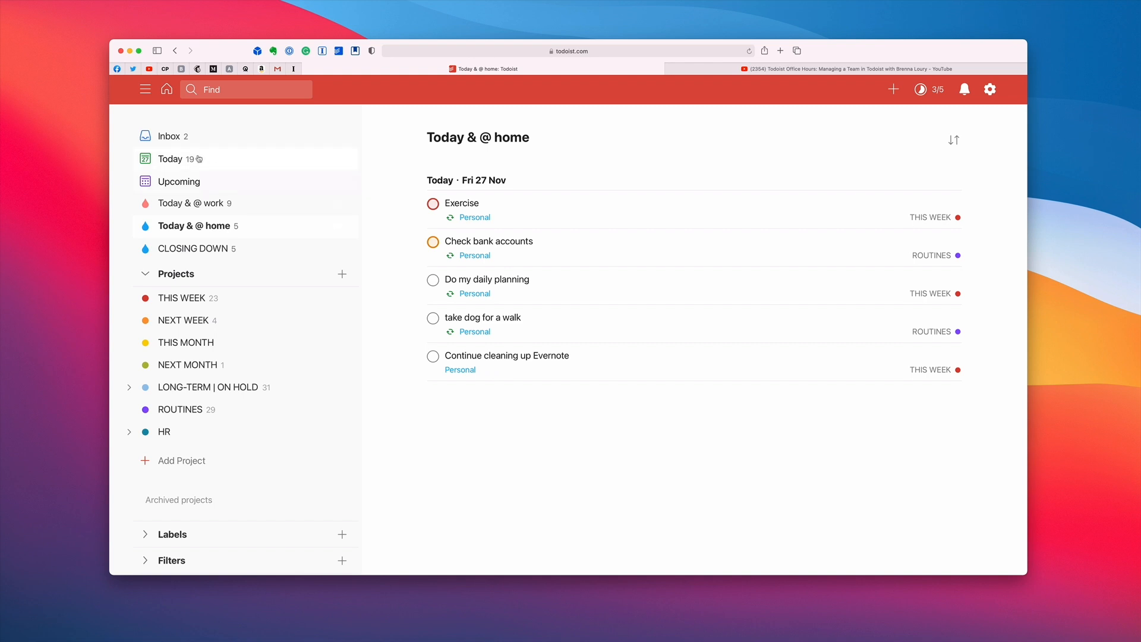
pyautogui.click(170, 158)
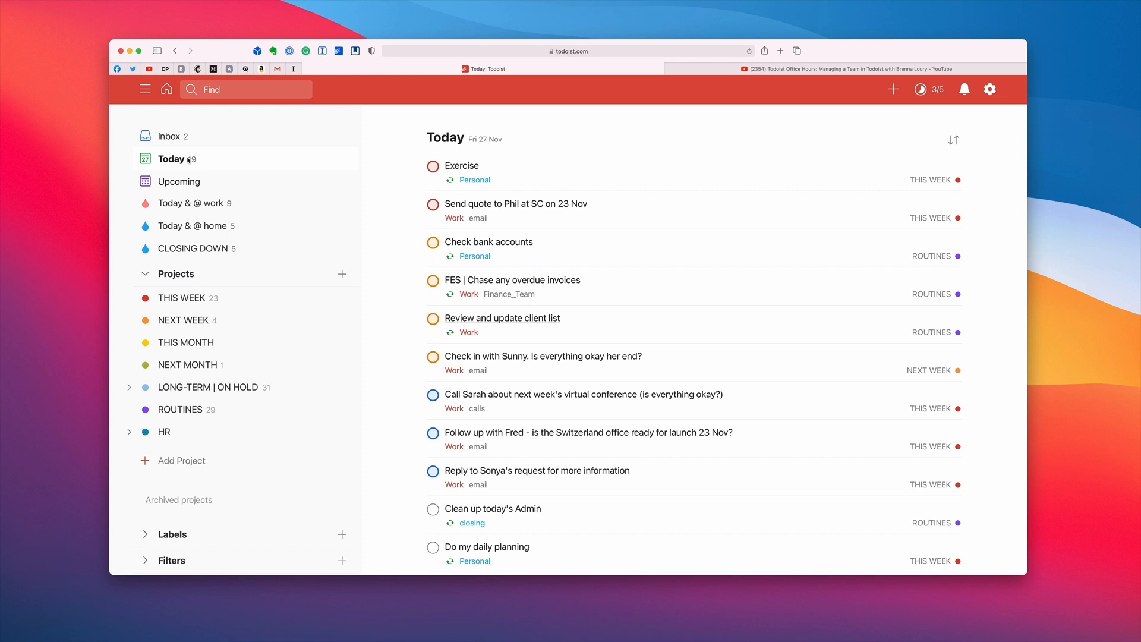
pyautogui.moveTo(194, 204)
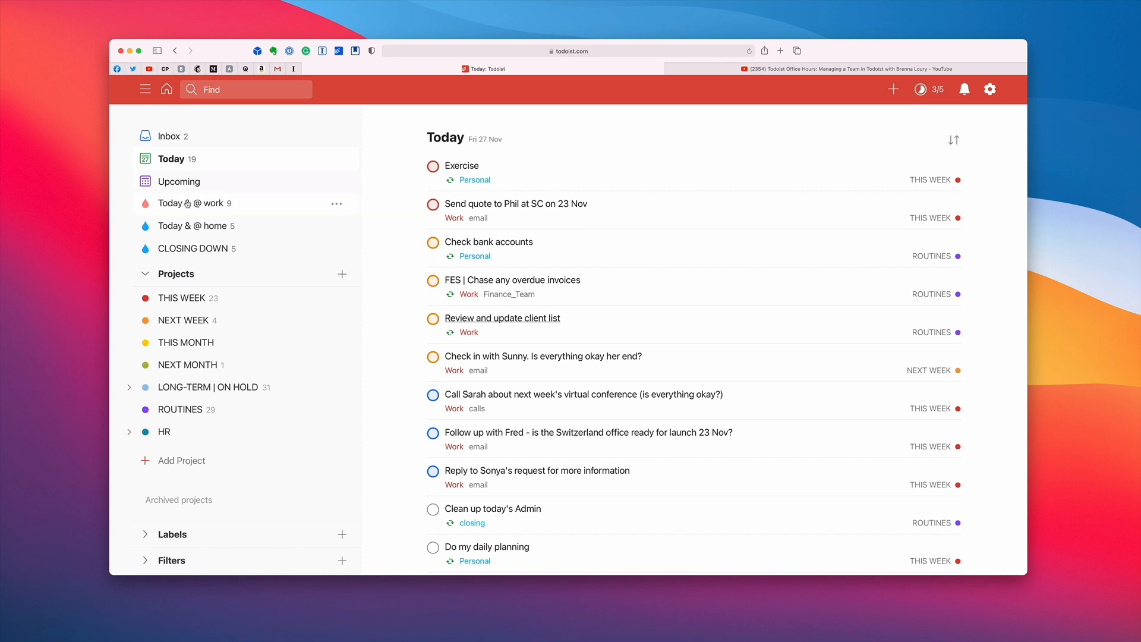
pyautogui.click(194, 204)
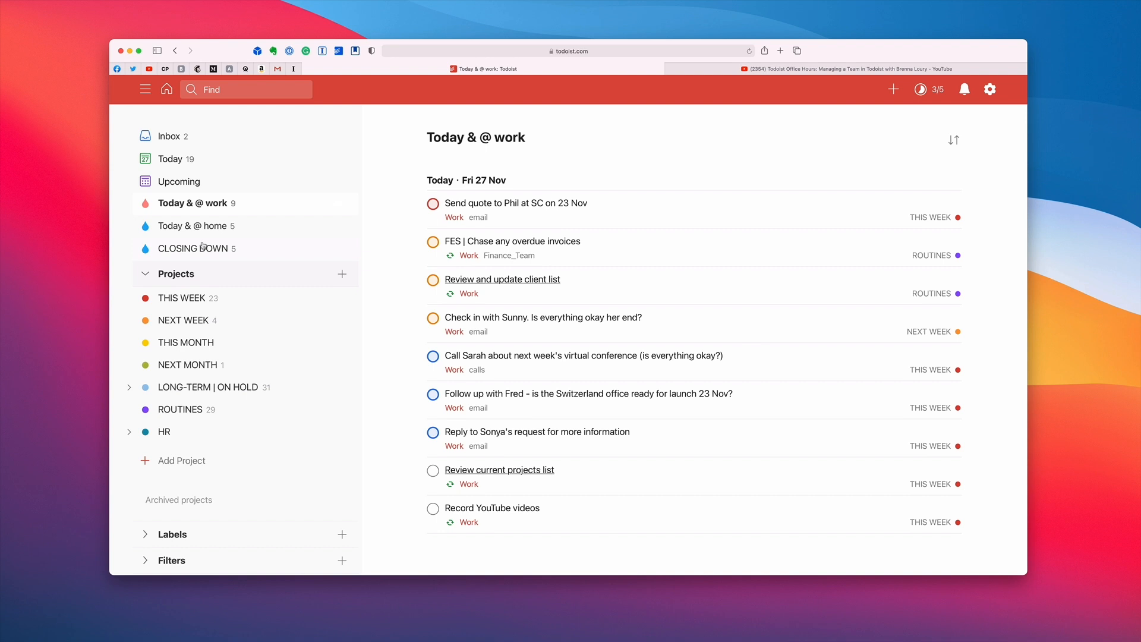
pyautogui.click(194, 224)
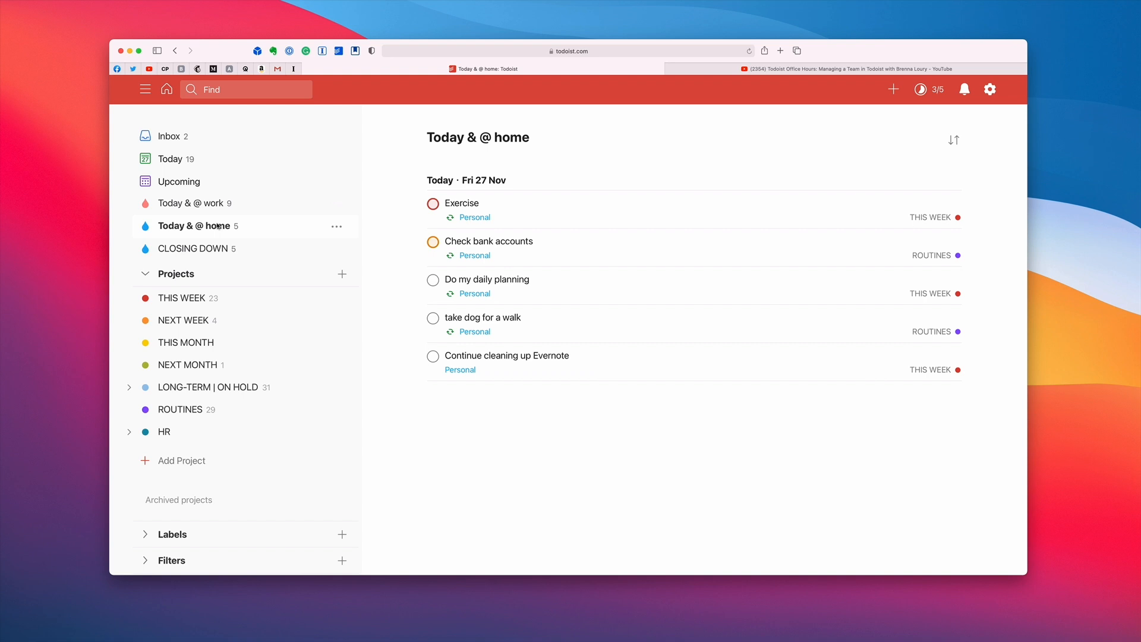
pyautogui.moveTo(227, 230)
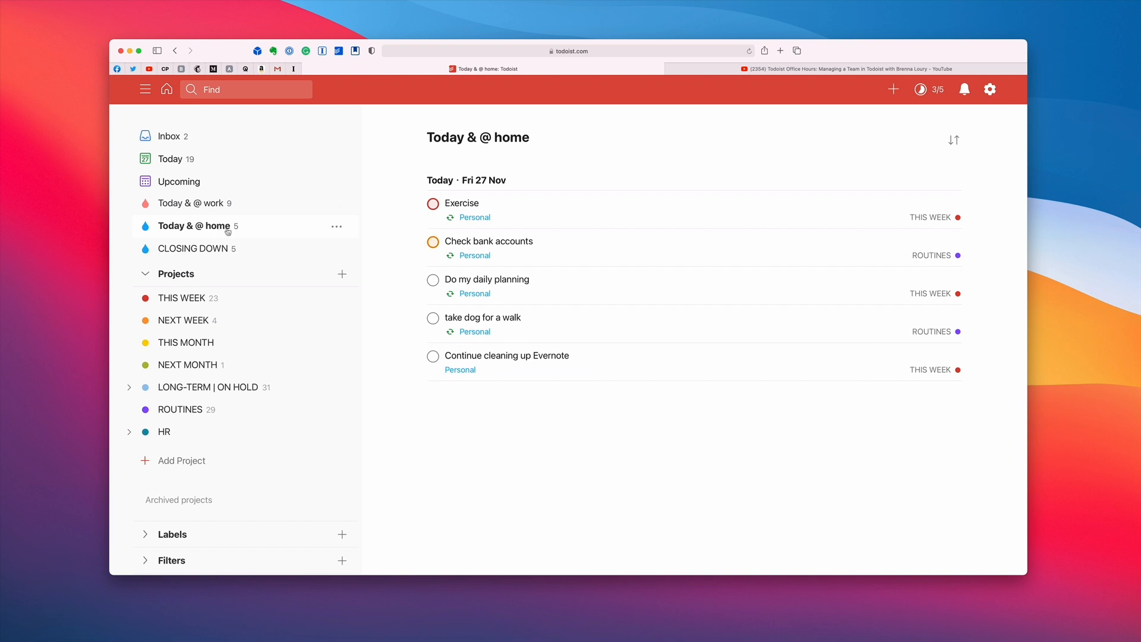
# Step: View the CLOSING DOWN routine tasks, then move to the Inbox with its two tasks
pyautogui.click(191, 247)
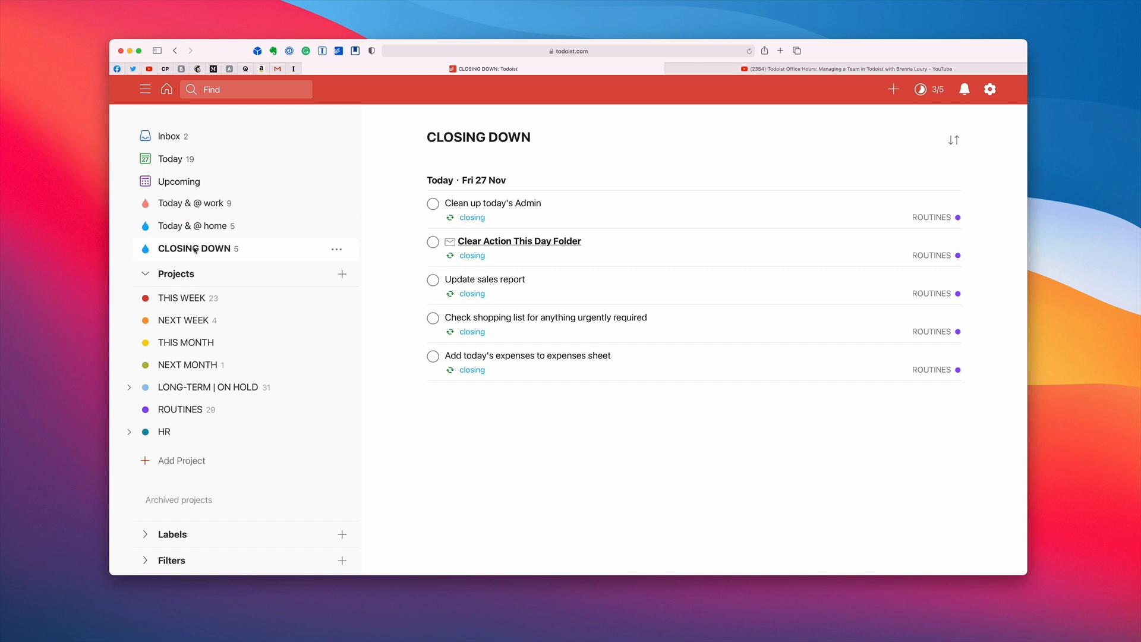
pyautogui.moveTo(202, 320)
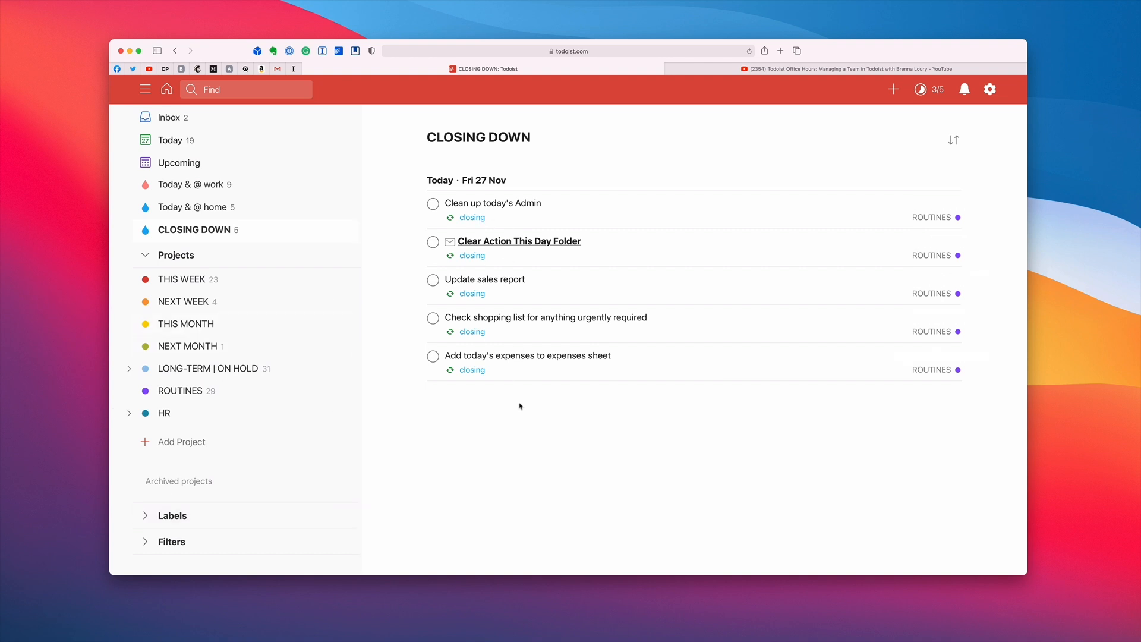
pyautogui.moveTo(501, 436)
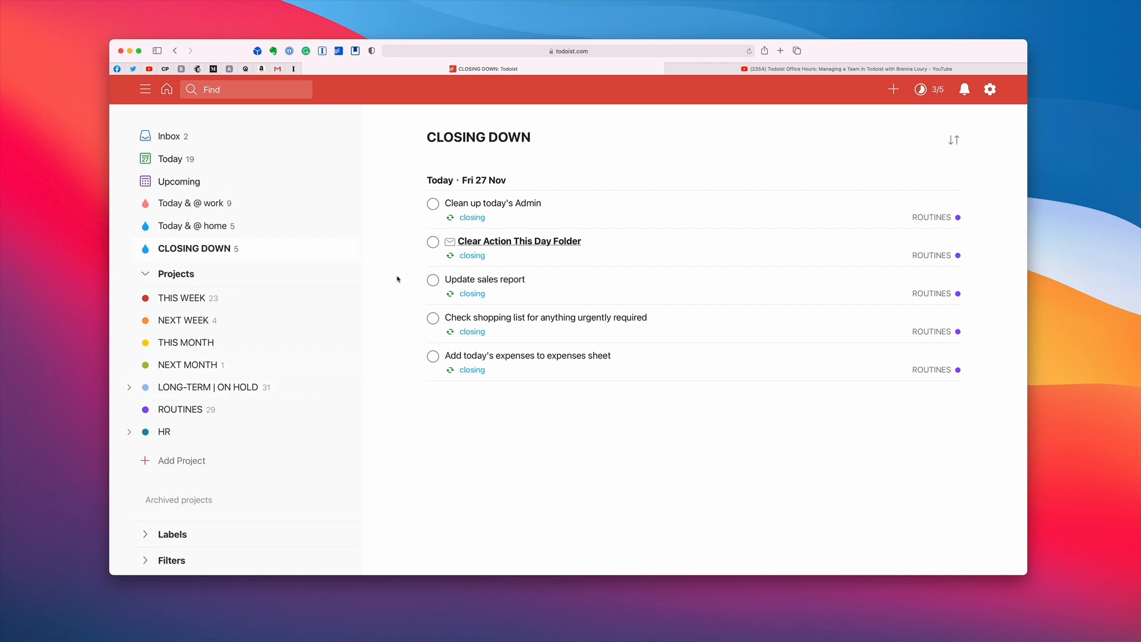
pyautogui.click(169, 135)
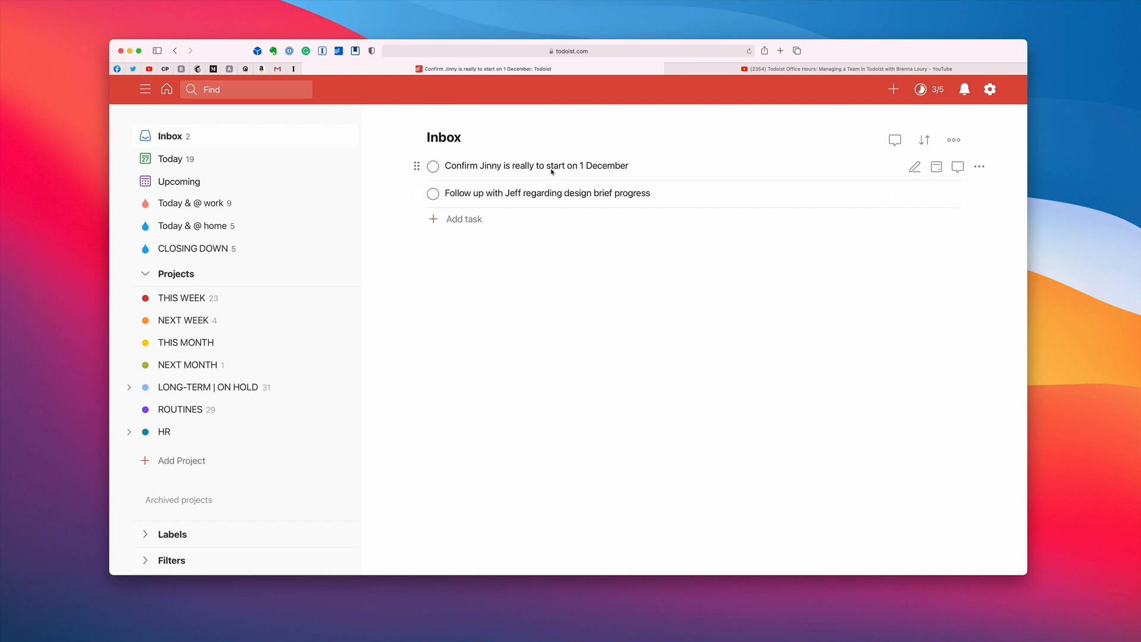
# Step: Make the Jinny start-date task due Tomorrow and move it into THIS WEEK
pyautogui.click(533, 165)
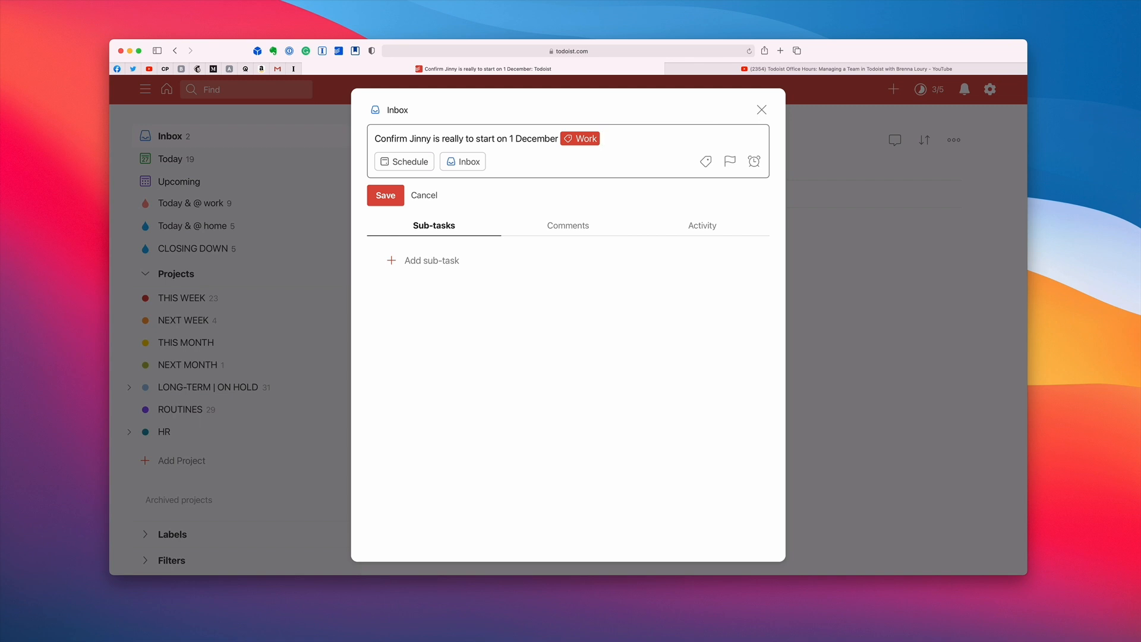
pyautogui.click(404, 160)
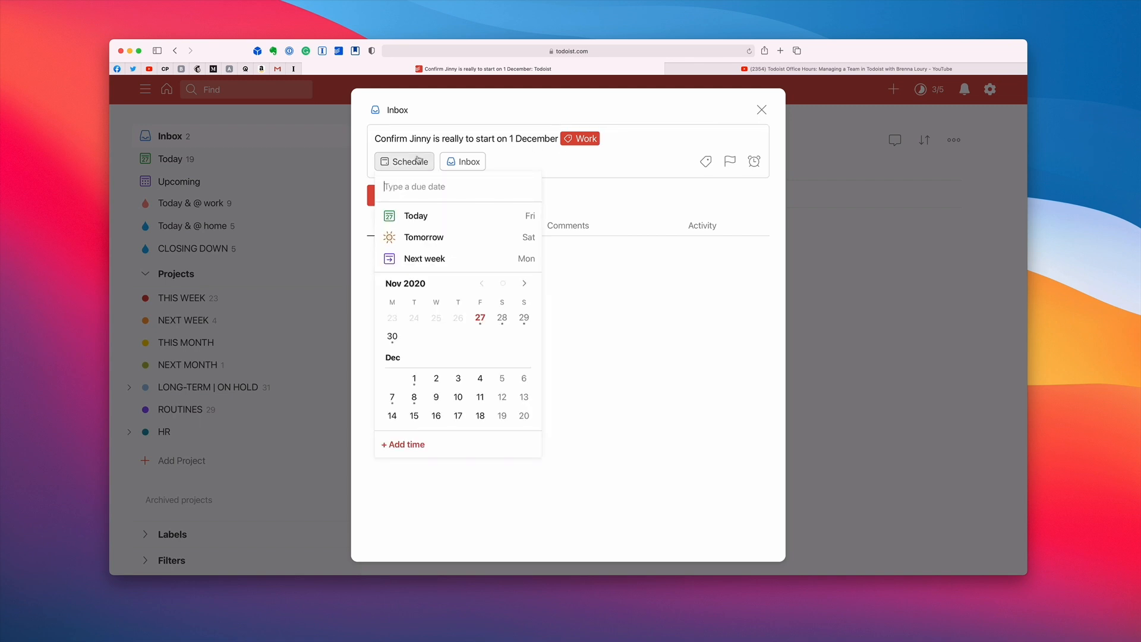
pyautogui.click(423, 236)
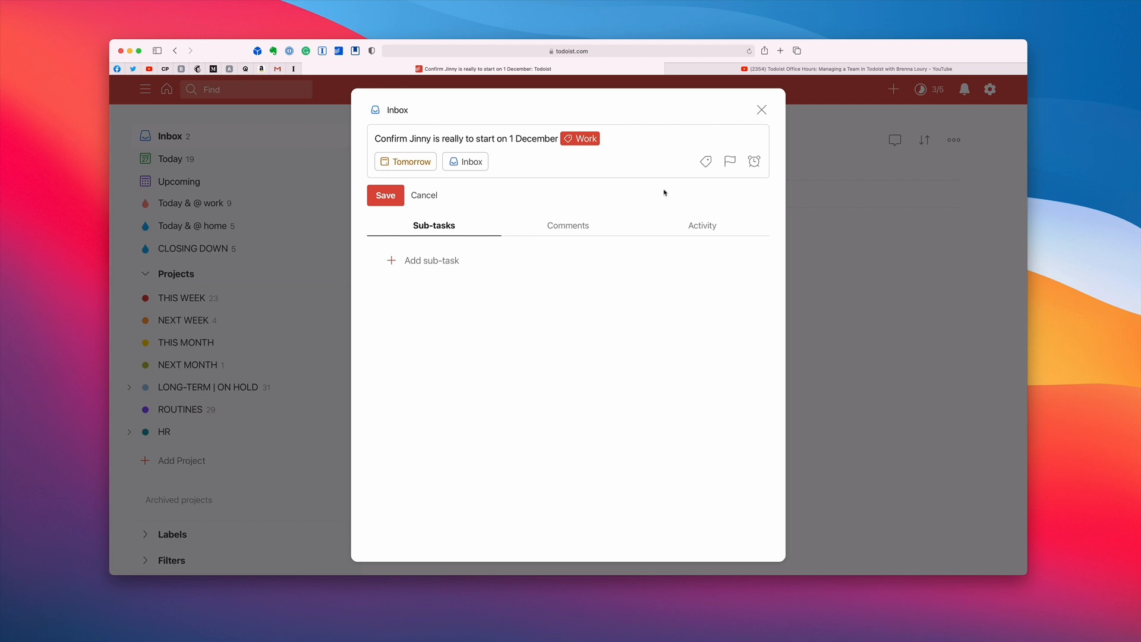
pyautogui.click(464, 161)
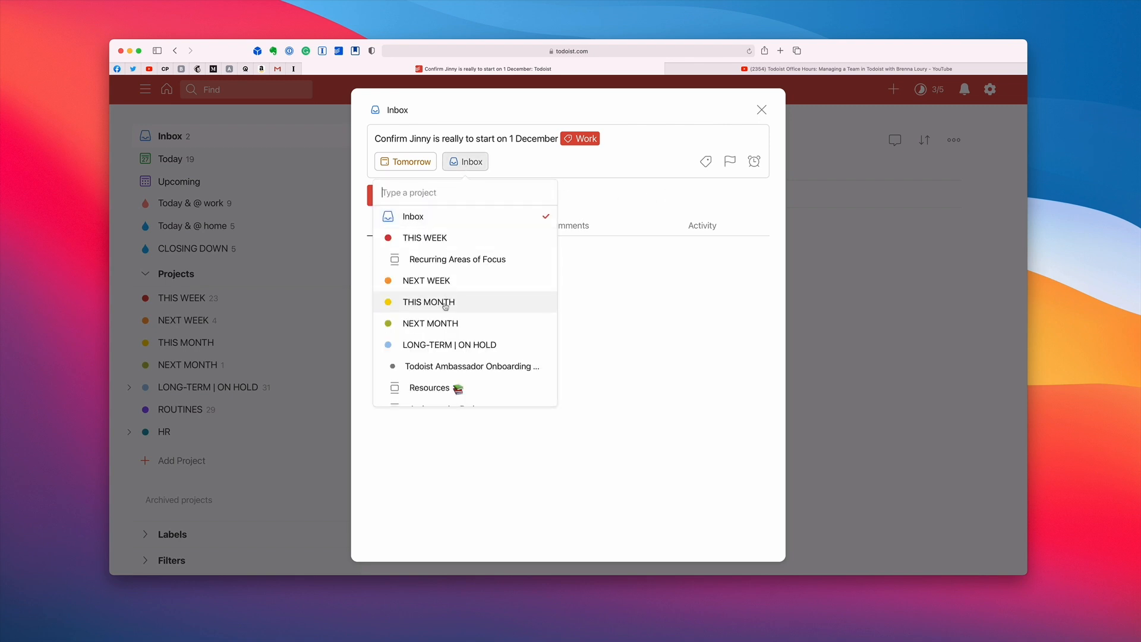
pyautogui.click(426, 238)
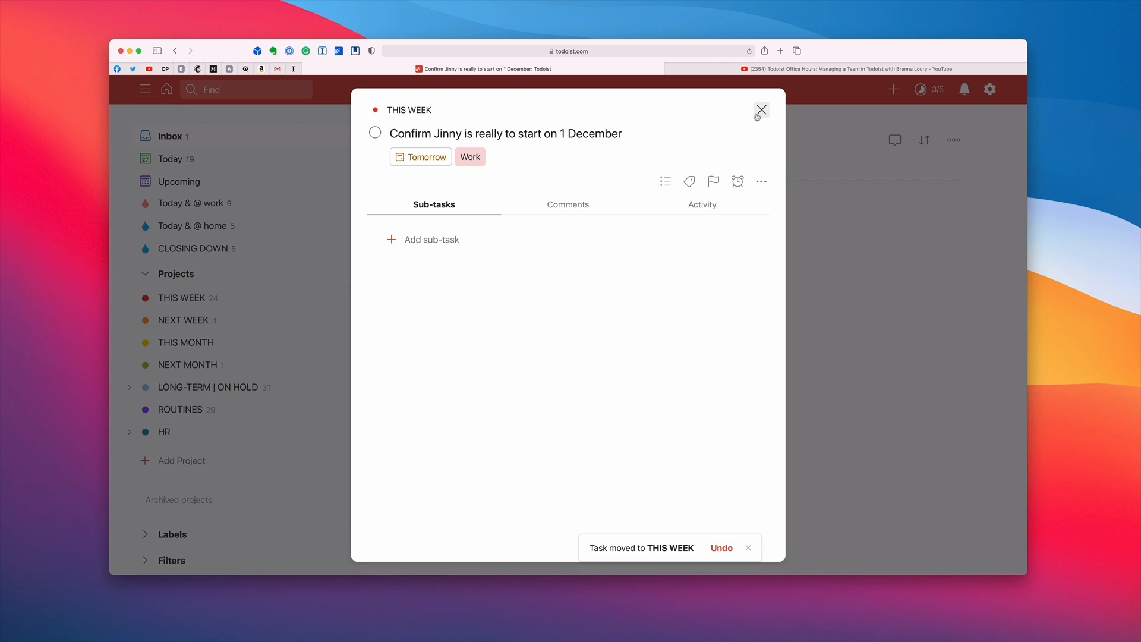
pyautogui.click(760, 109)
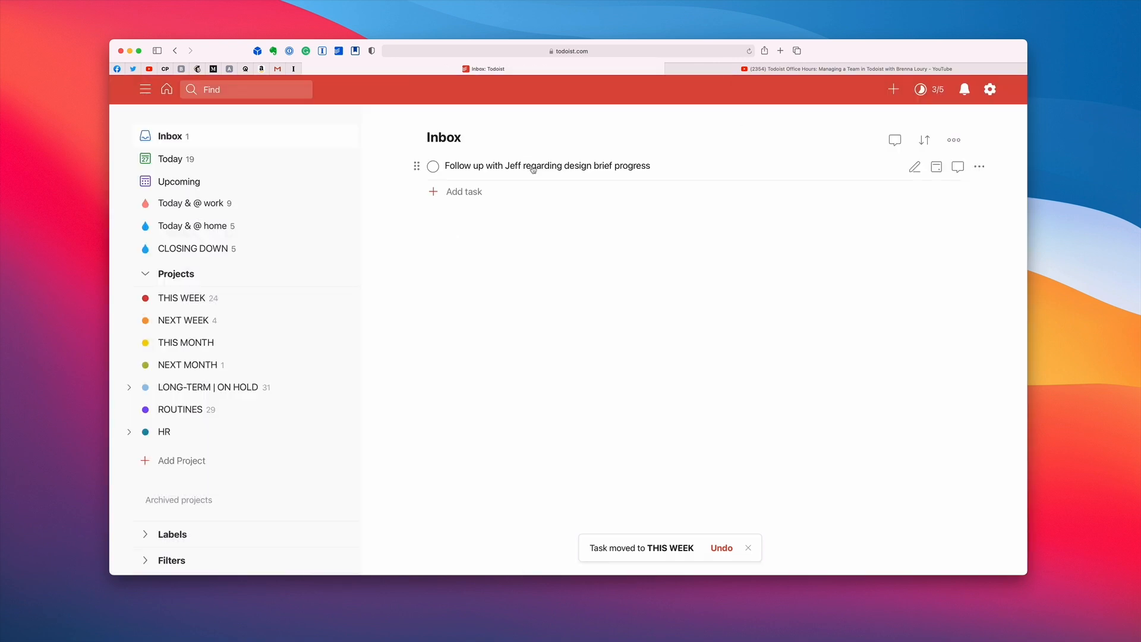
# Step: Label Jeff's design-brief follow-up Work and move it to NEXT WEEK, leaving the Inbox clear
pyautogui.click(545, 165)
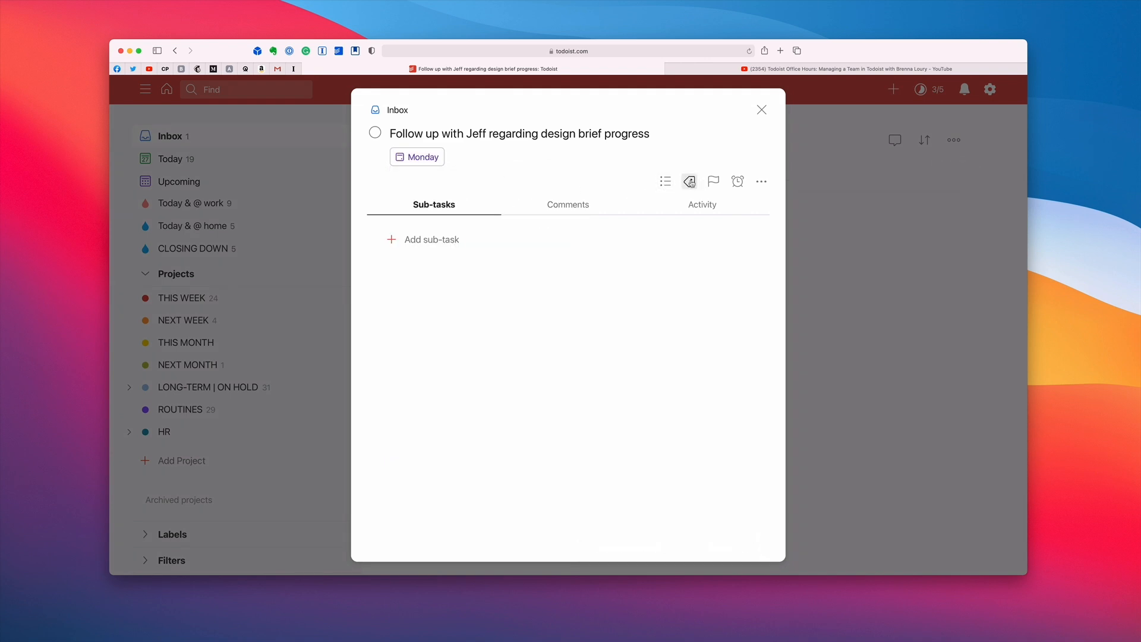
pyautogui.click(690, 181)
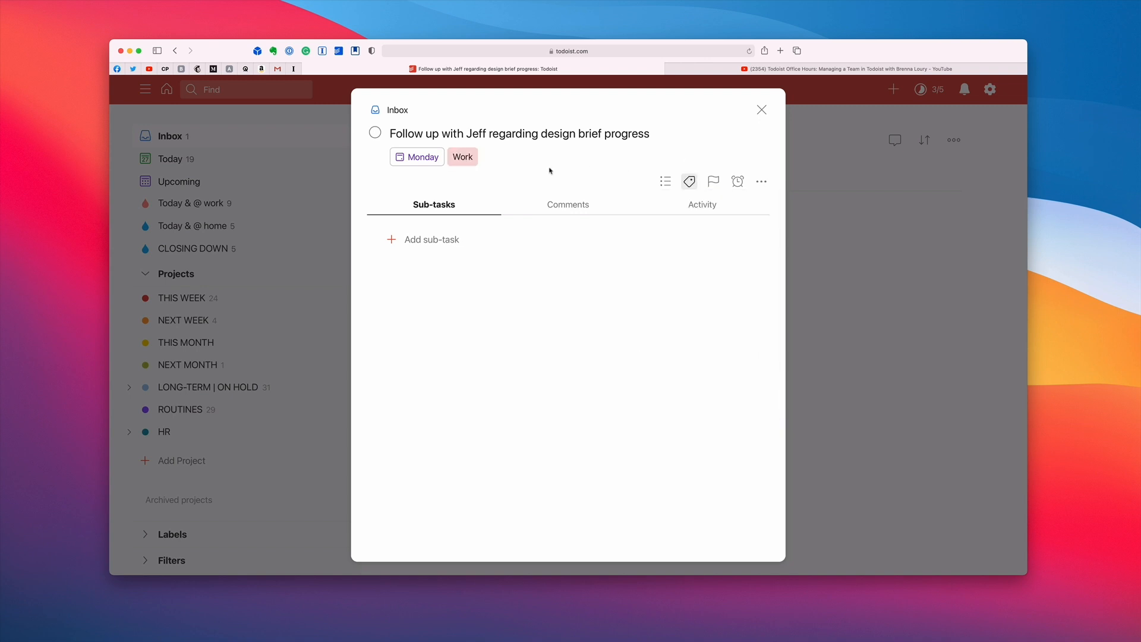
pyautogui.click(761, 109)
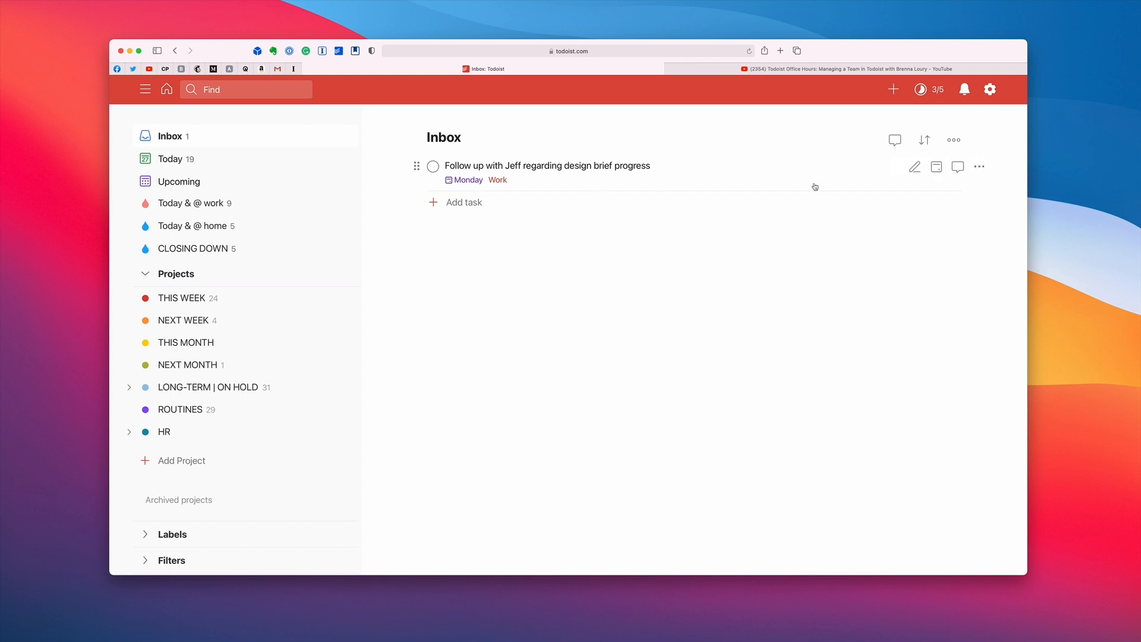
pyautogui.click(546, 165)
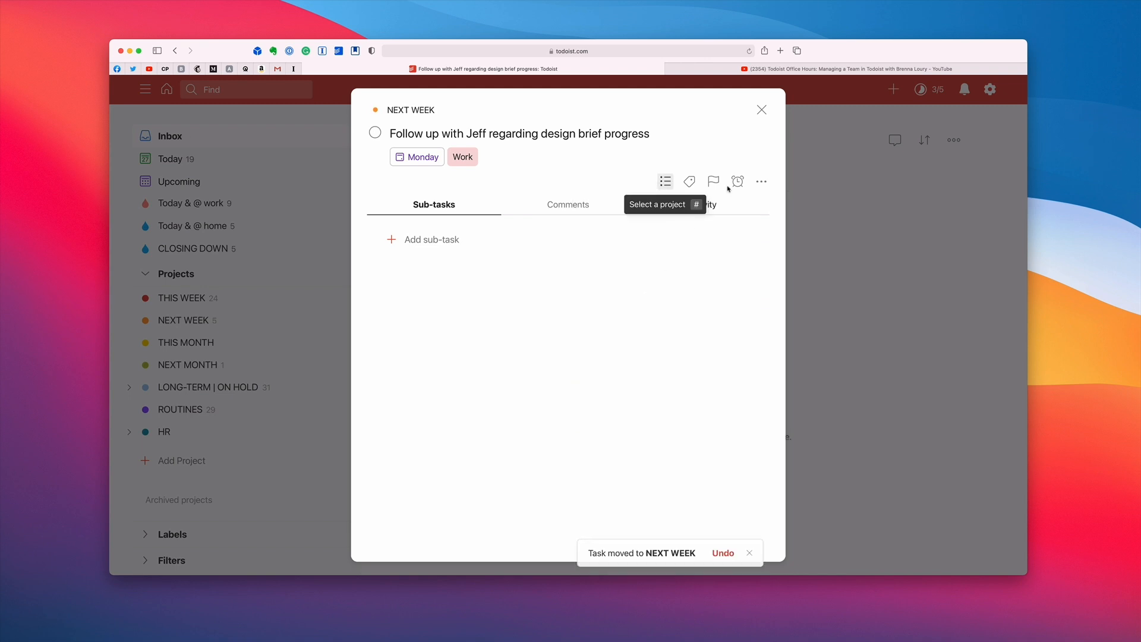
pyautogui.click(761, 110)
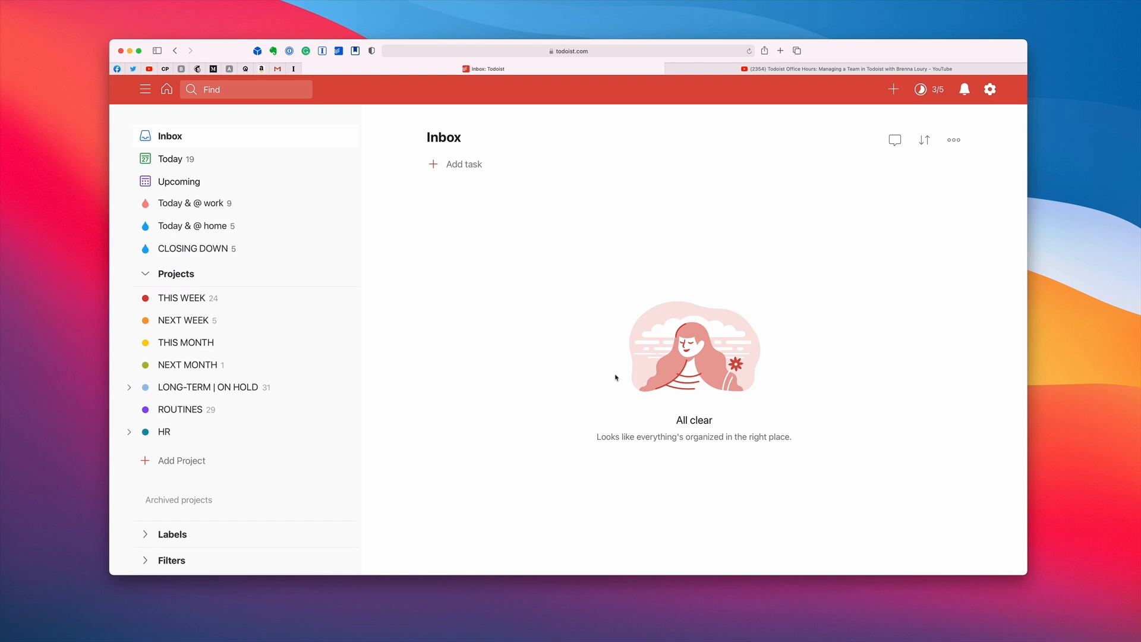
pyautogui.moveTo(370, 395)
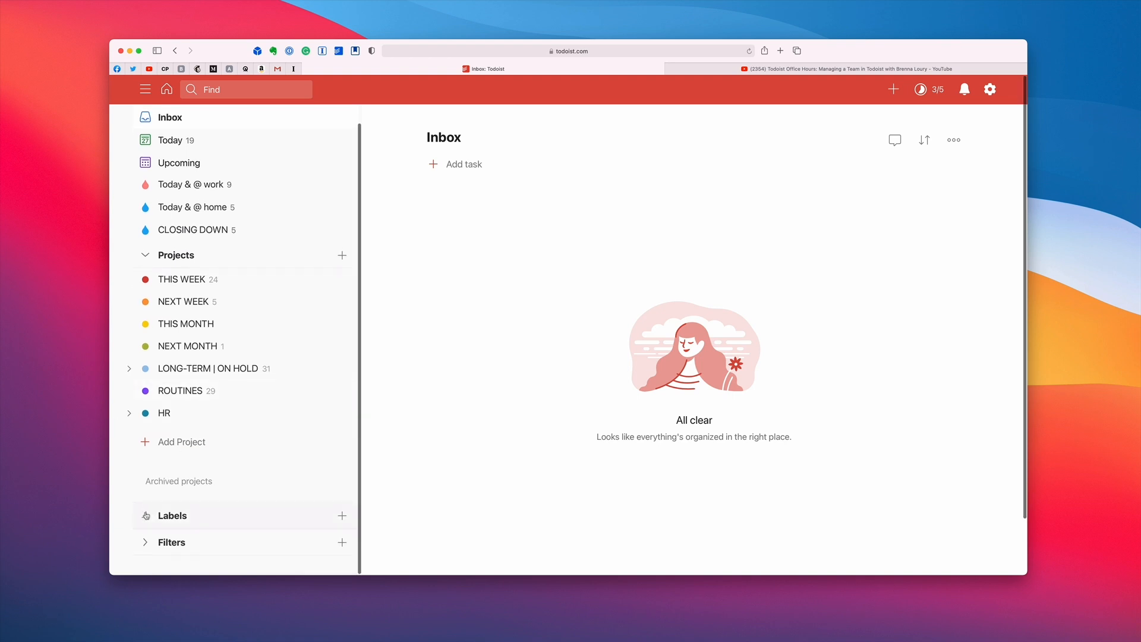
pyautogui.scroll(-3)
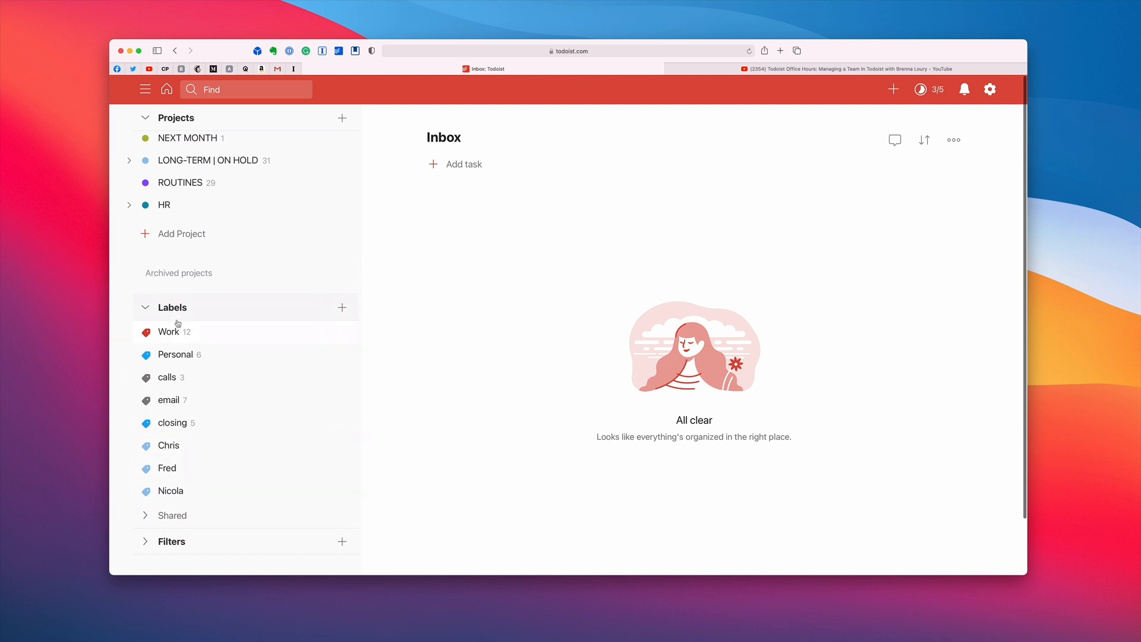
pyautogui.moveTo(165, 346)
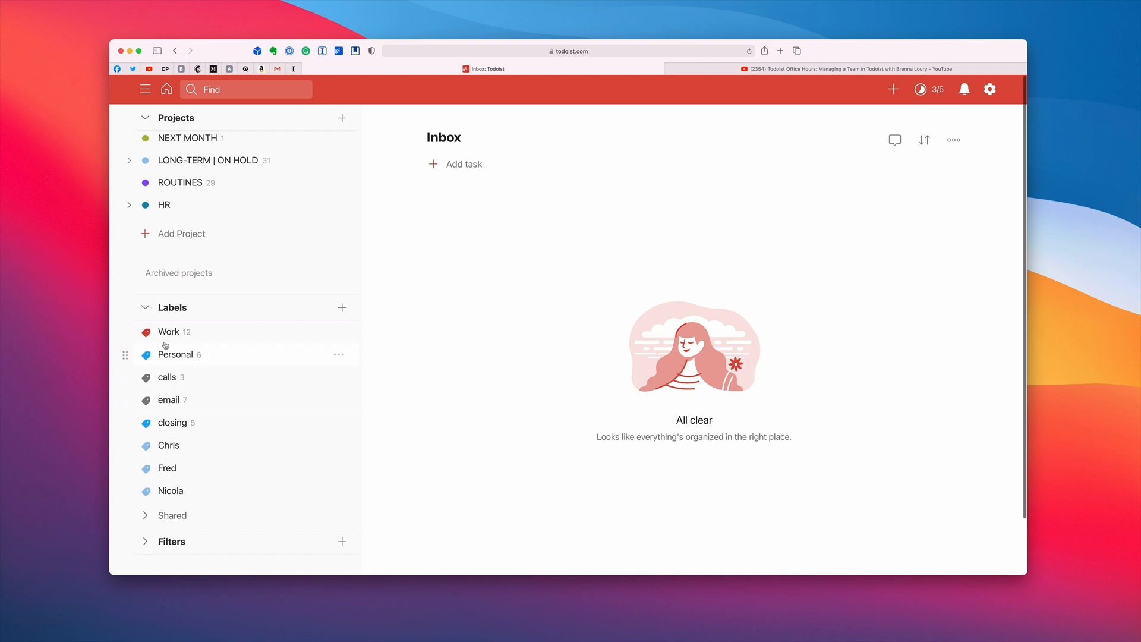
pyautogui.moveTo(412, 400)
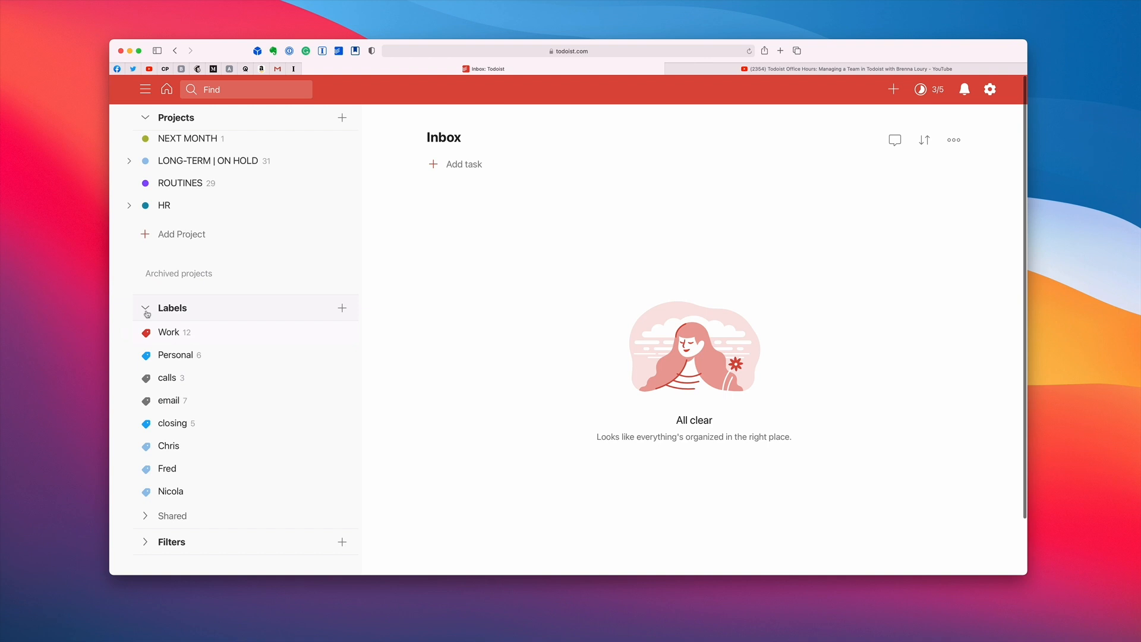
pyautogui.click(145, 307)
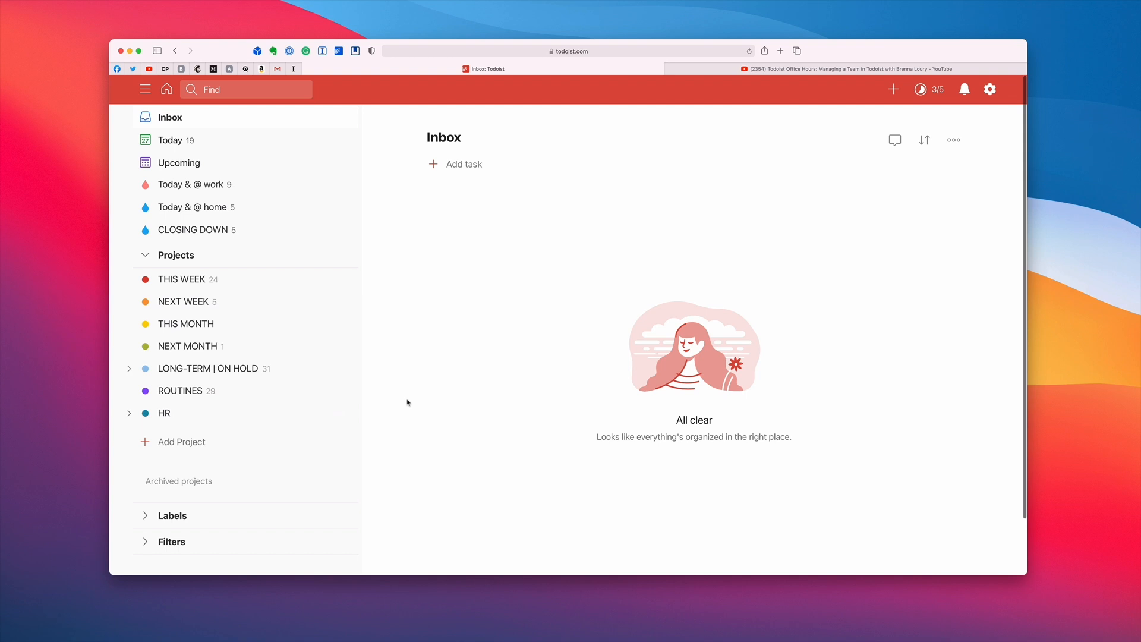
pyautogui.moveTo(183, 390)
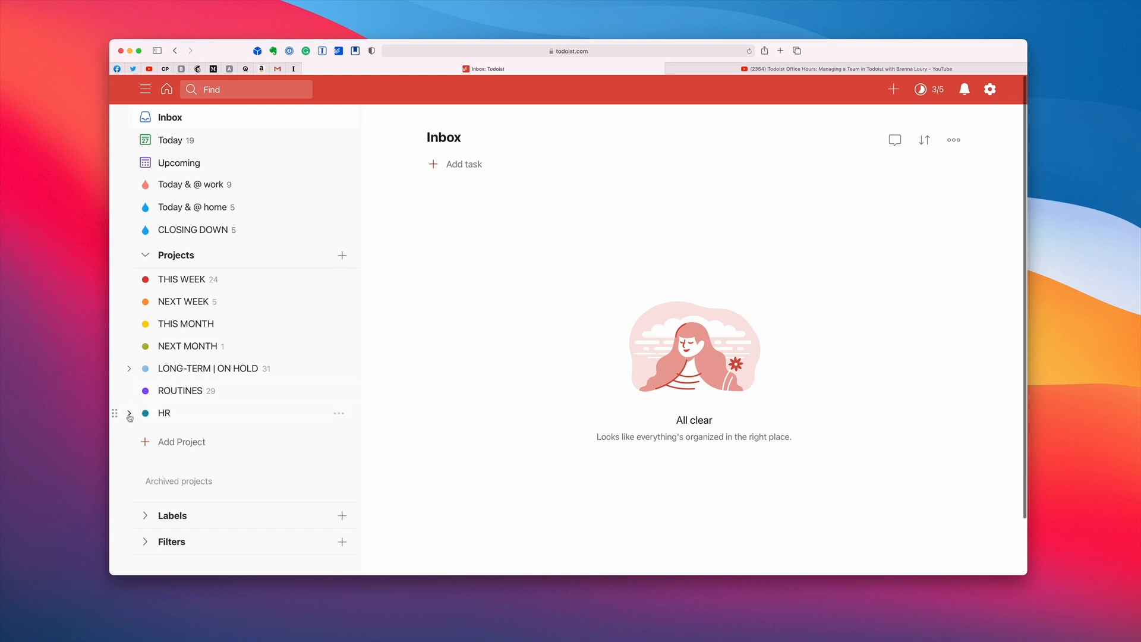
# Step: Expand HR to its three 1:1 sub-projects and show '1:1 Carl & Chris' with Agenda and Action items
pyautogui.click(164, 412)
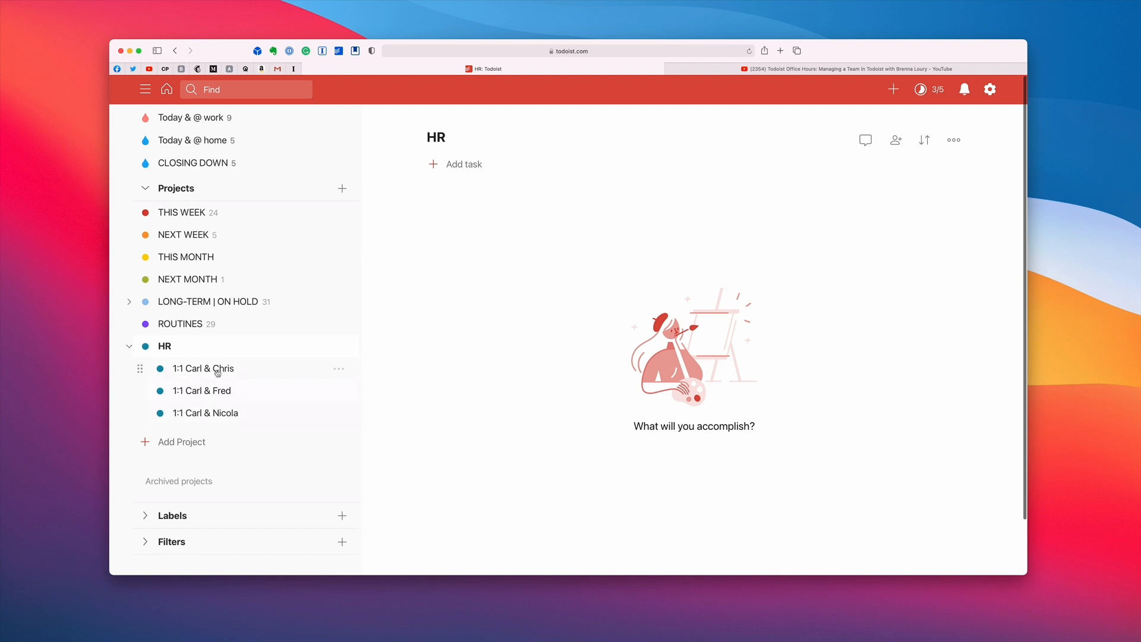
pyautogui.click(206, 369)
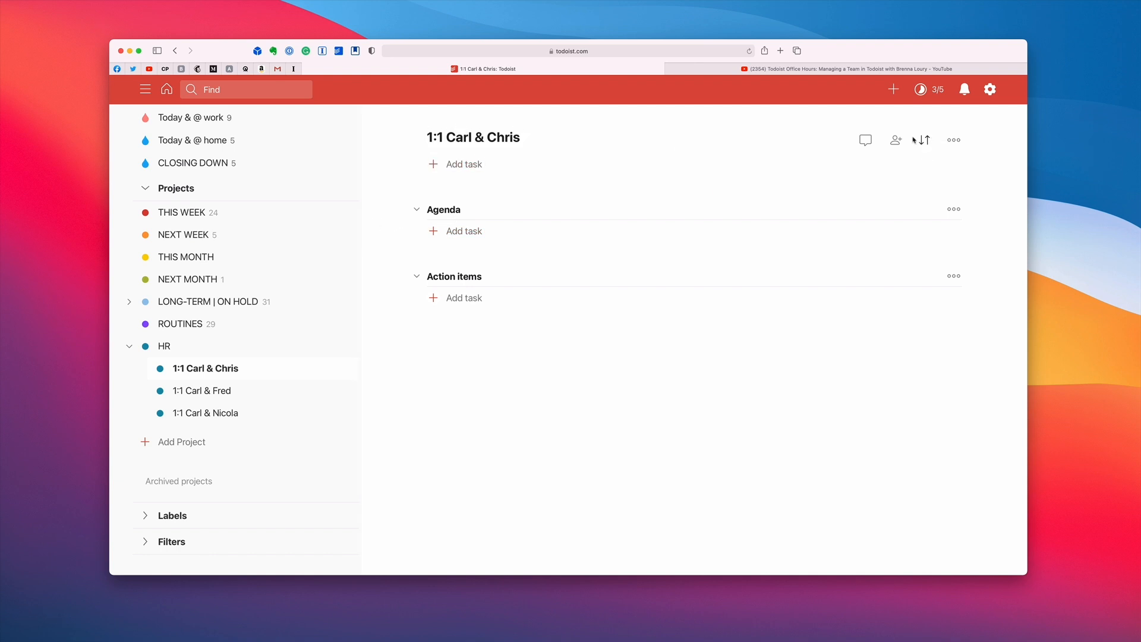
pyautogui.moveTo(896, 140)
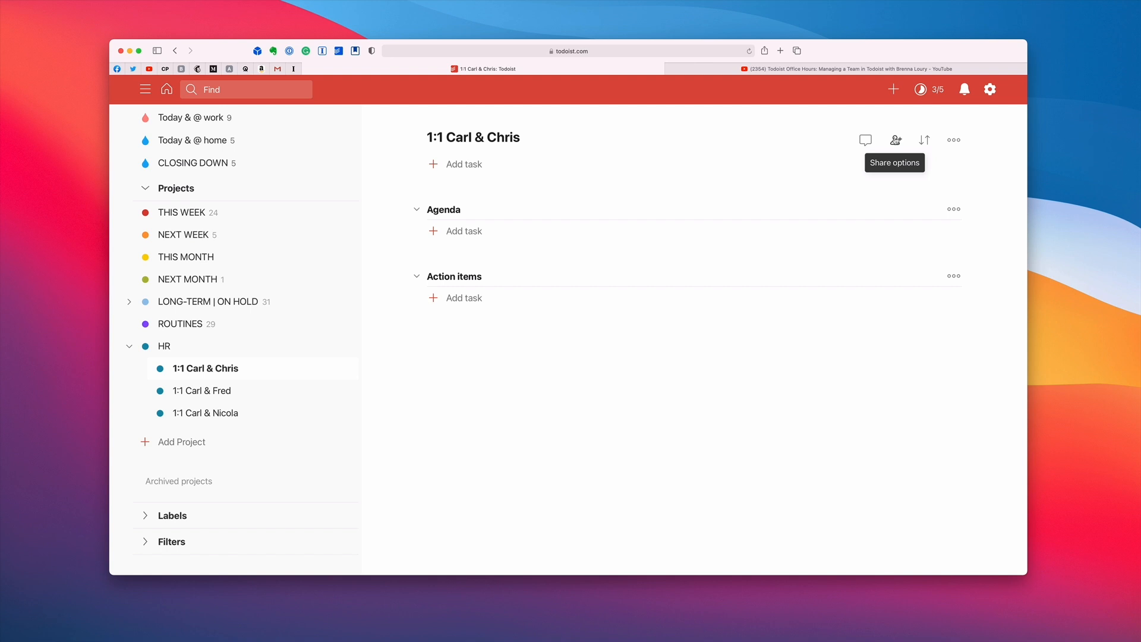
pyautogui.click(895, 141)
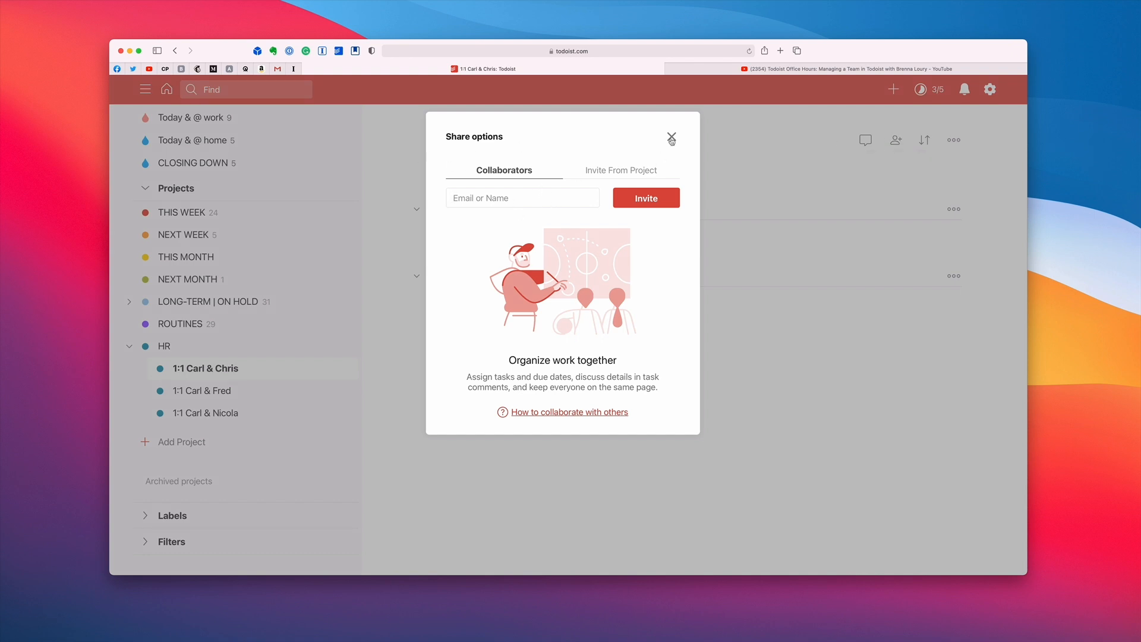
pyautogui.click(670, 138)
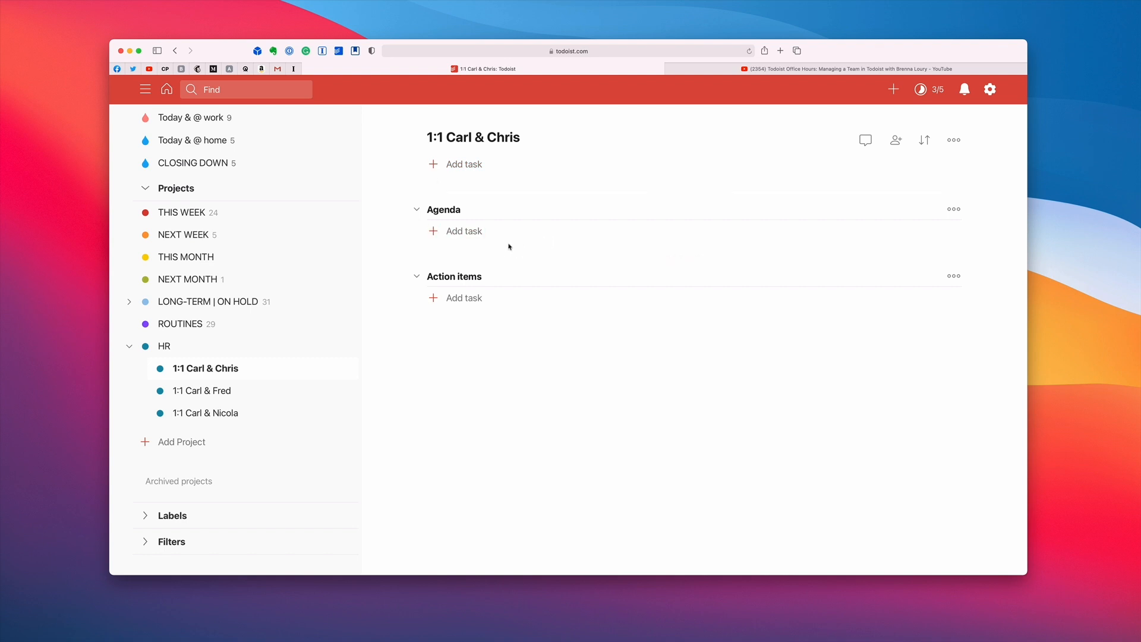
pyautogui.moveTo(462, 231)
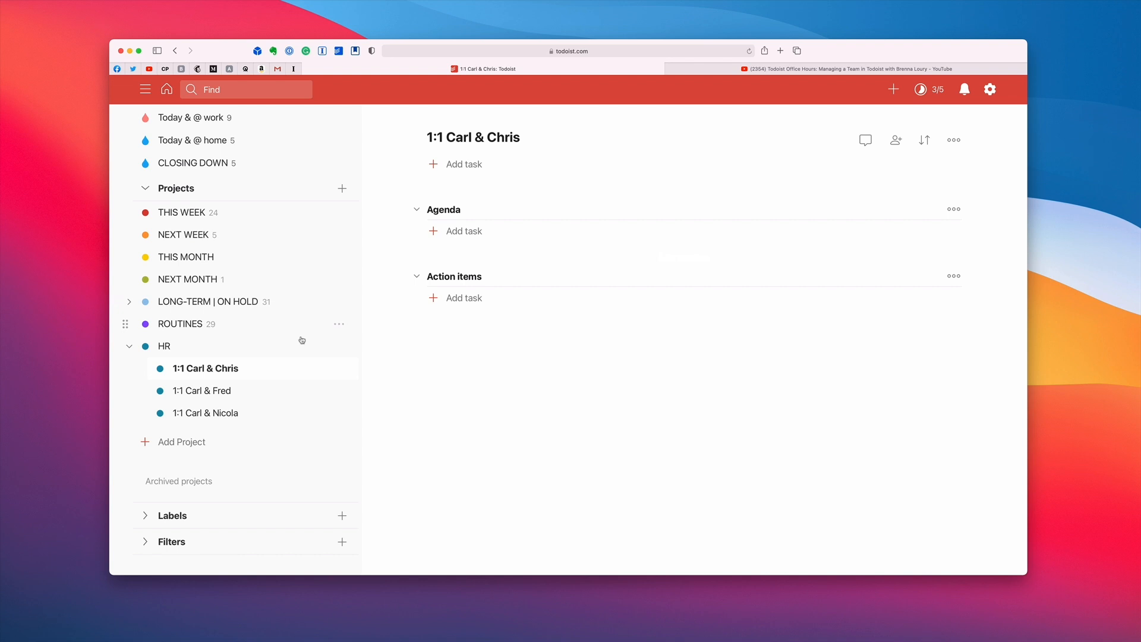
# Step: Open the '1:1 Carl & Nicola' sub-project under HR and expand the Labels list
pyautogui.click(206, 412)
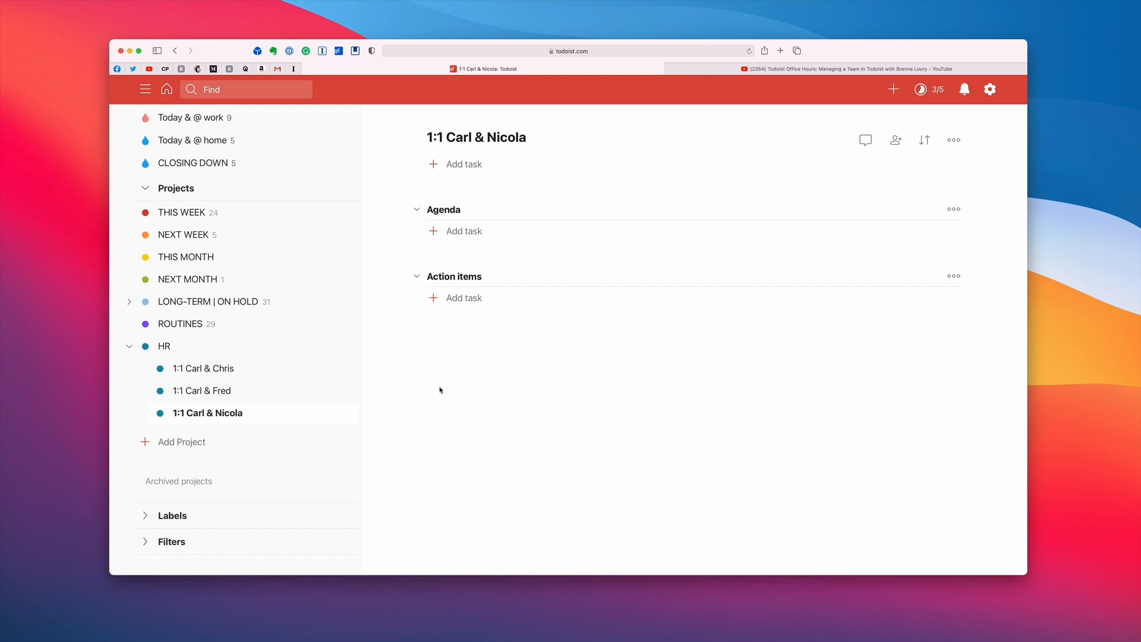
pyautogui.moveTo(376, 388)
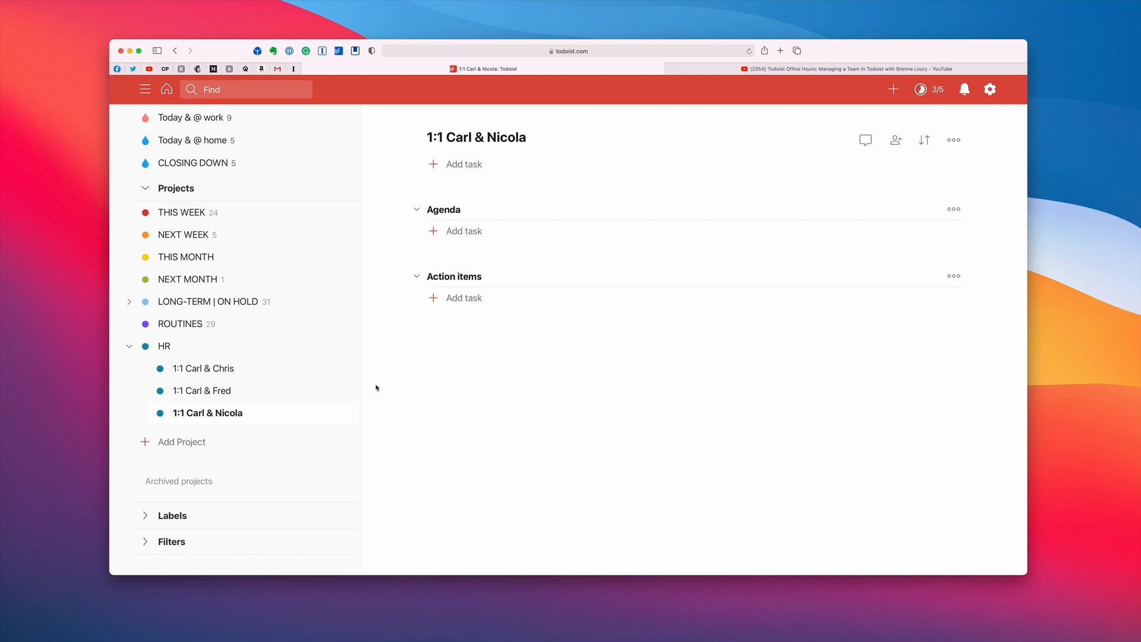
pyautogui.click(171, 515)
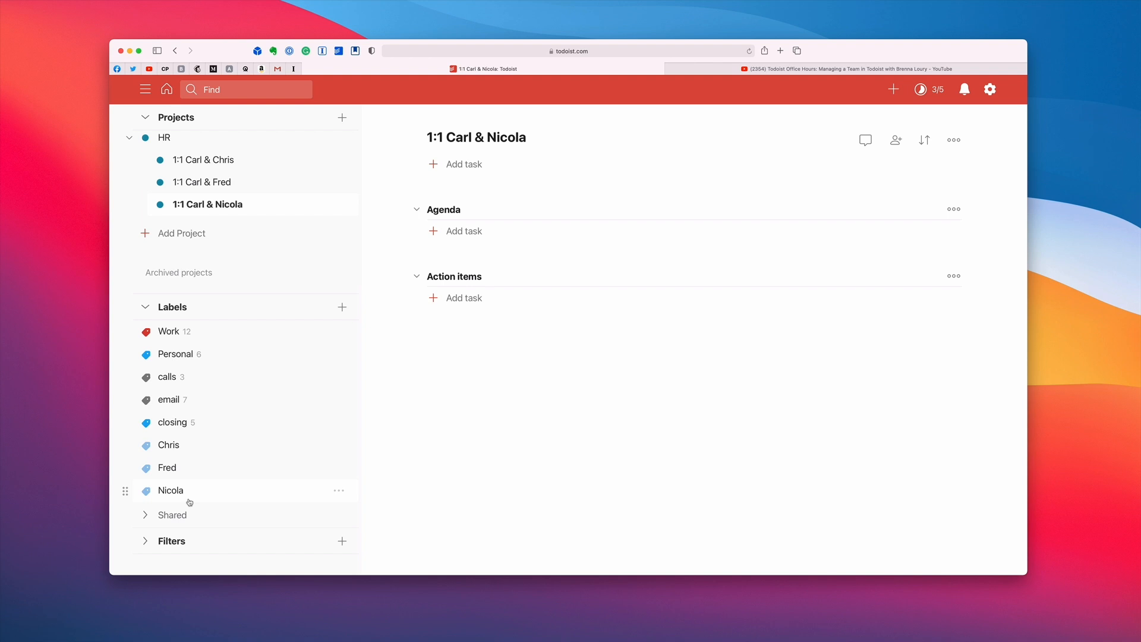
# Step: Show the Nicola label view, which has no tasks yet
pyautogui.scroll(-3)
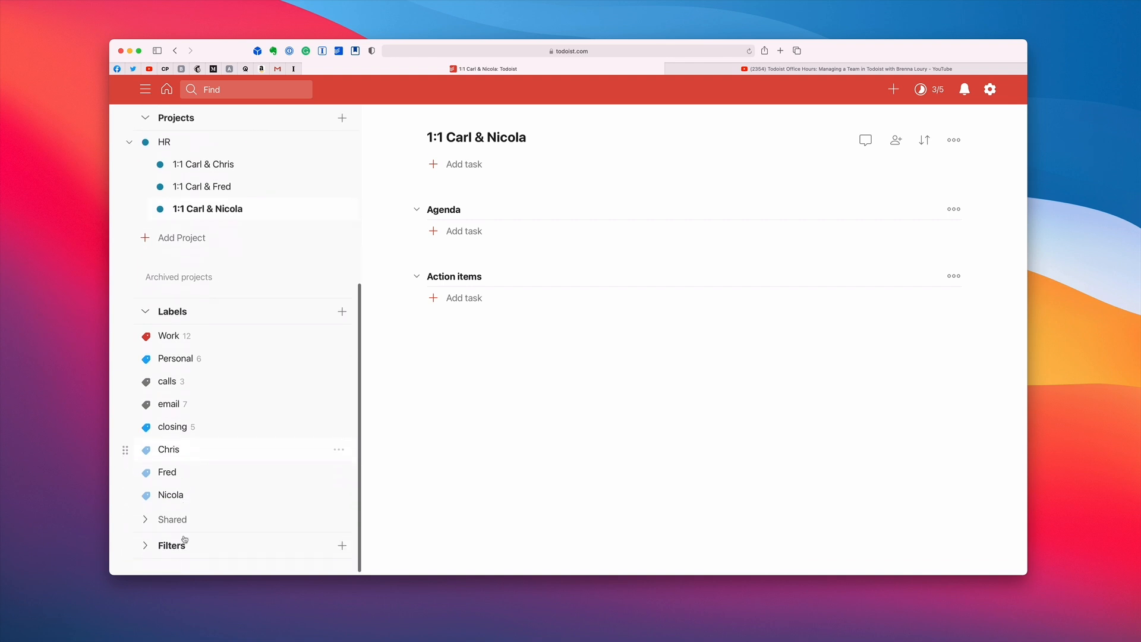
pyautogui.click(171, 495)
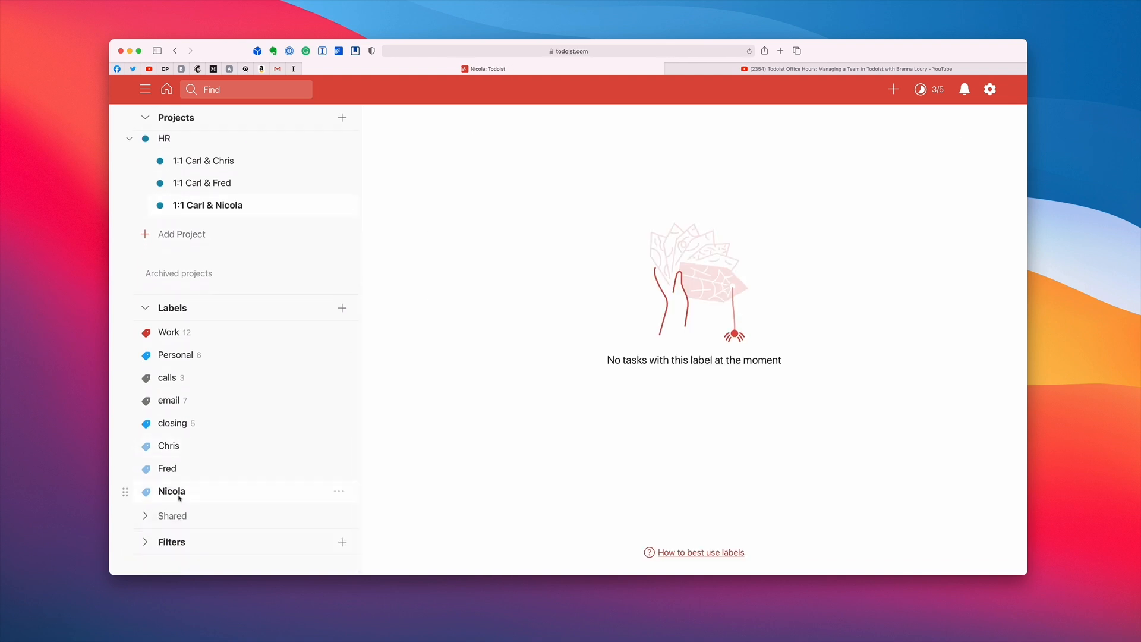